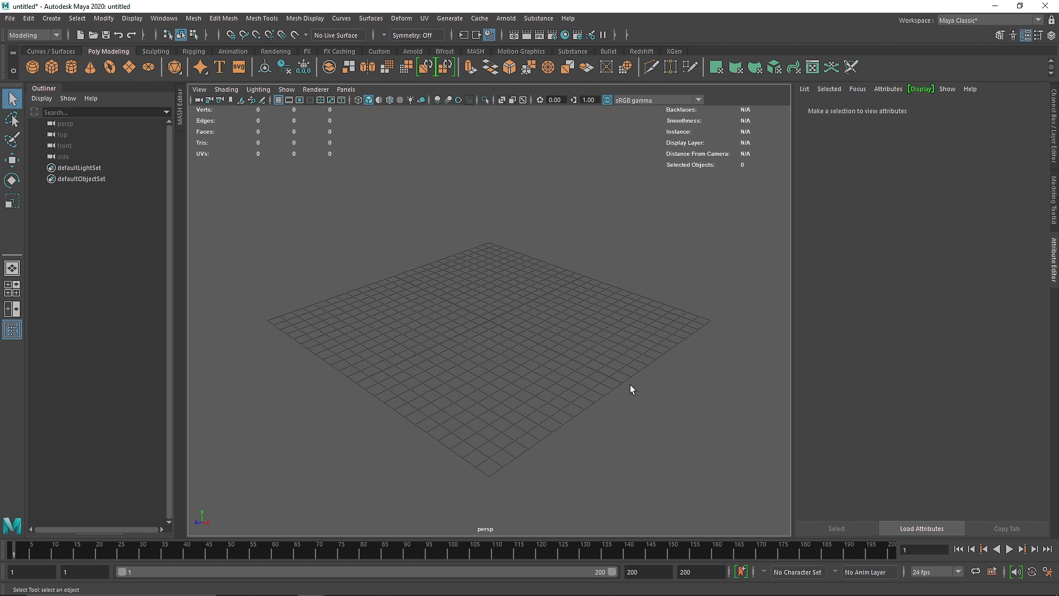
mouse_move(627, 386)
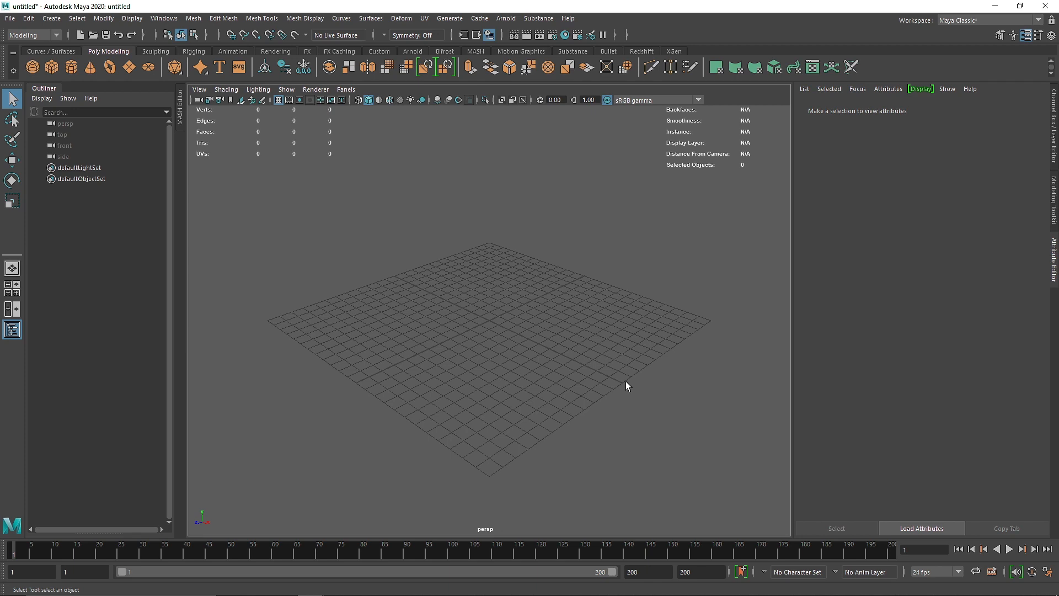
mouse_move(597, 359)
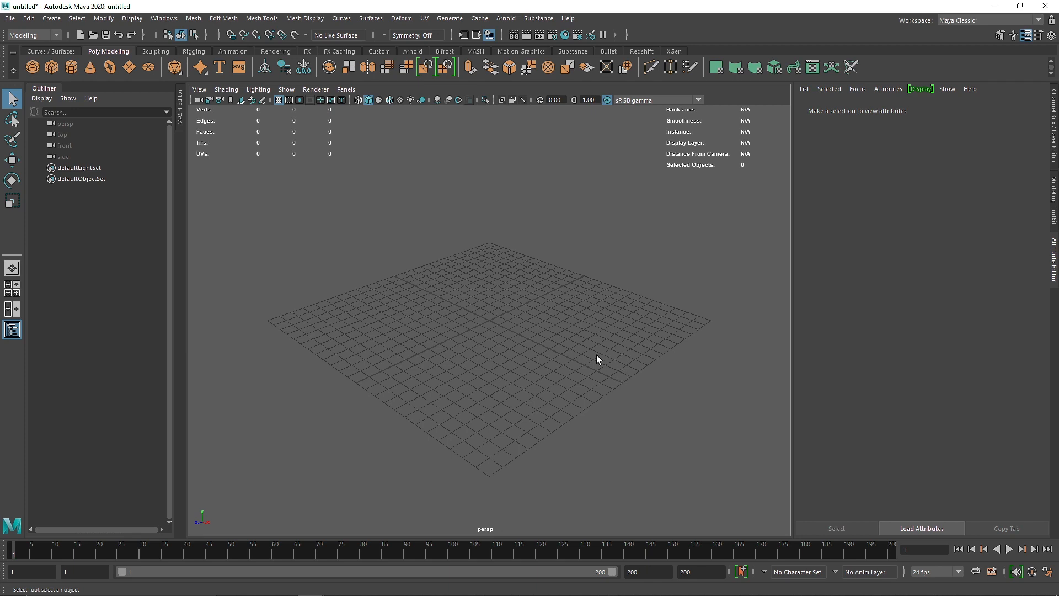
mouse_move(311, 242)
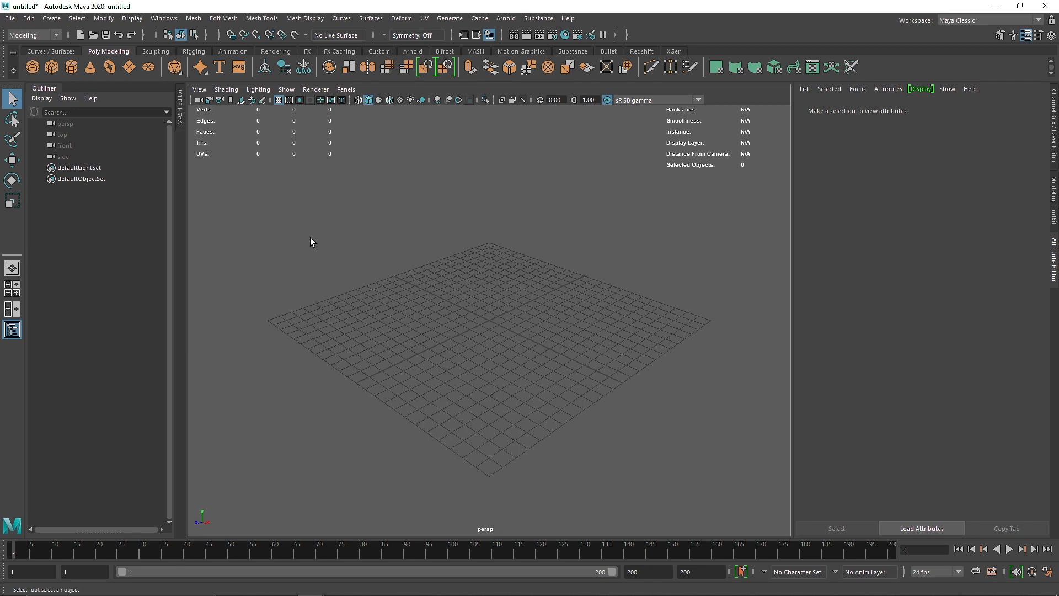
mouse_move(609, 331)
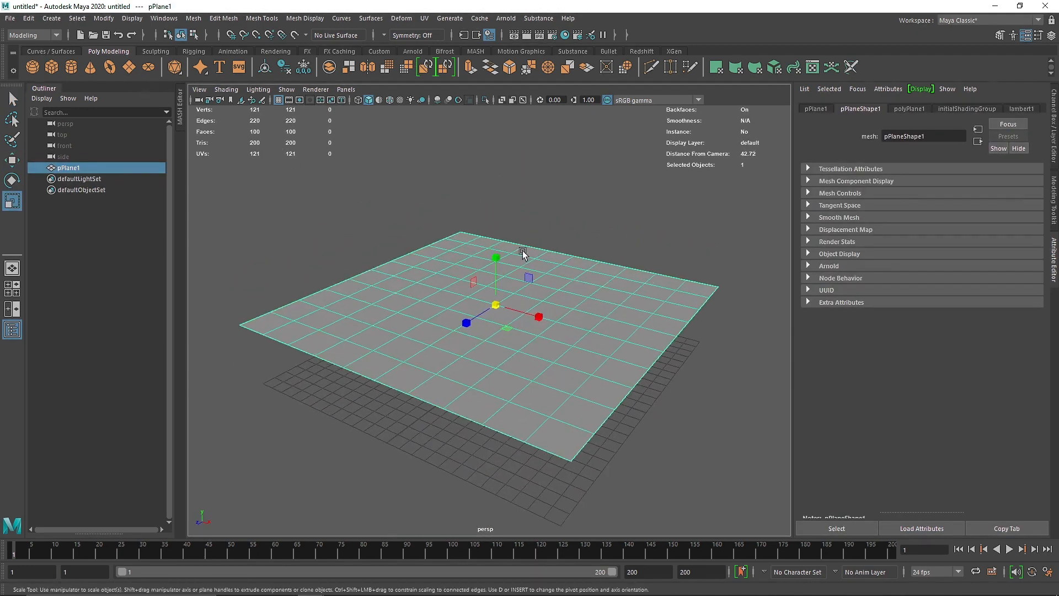
mouse_move(515, 284)
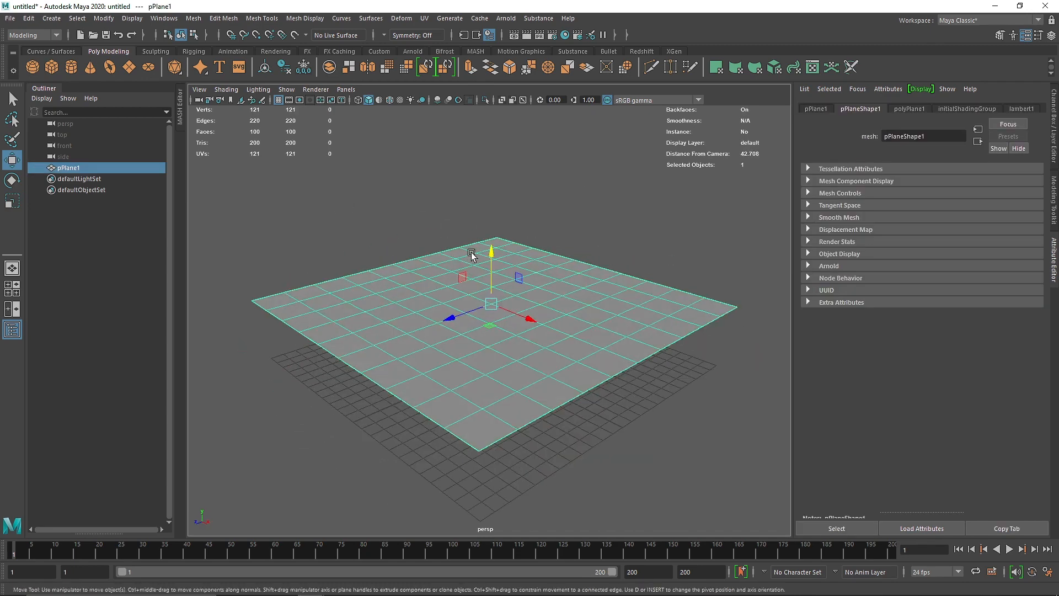
mouse_move(518, 255)
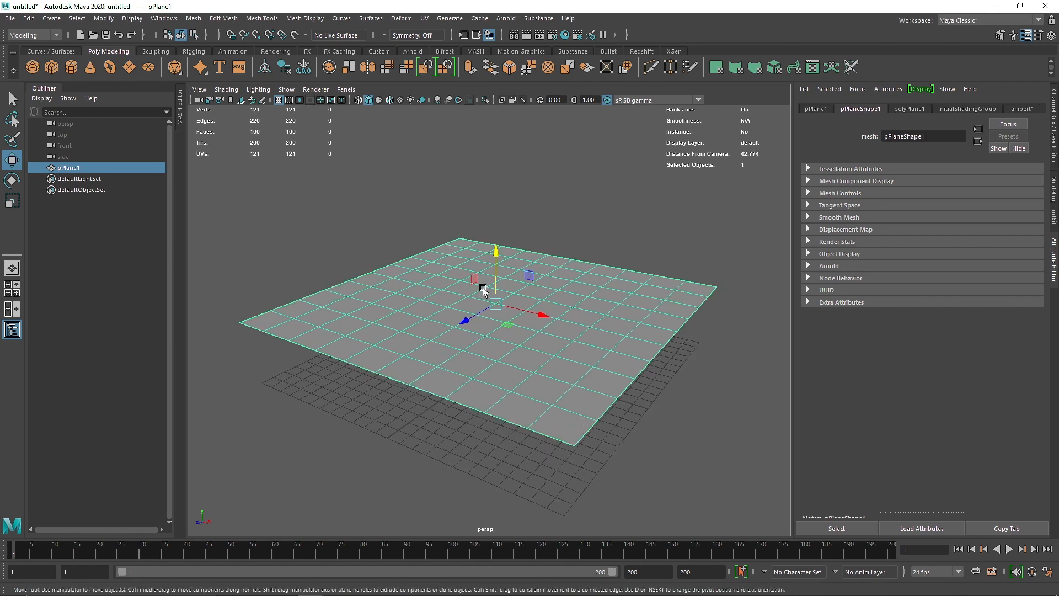
mouse_move(404, 226)
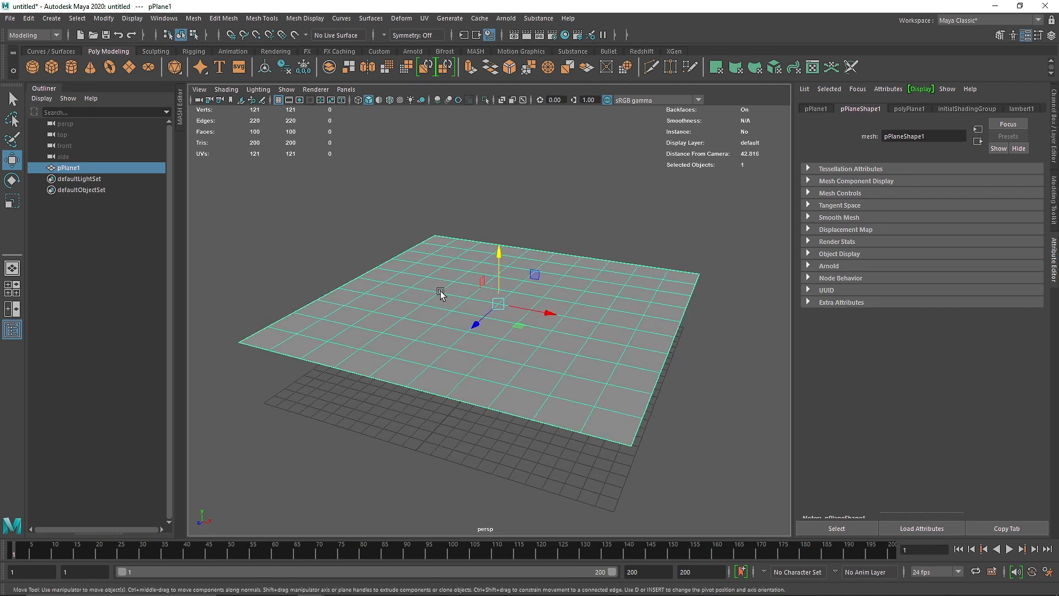
mouse_move(506, 294)
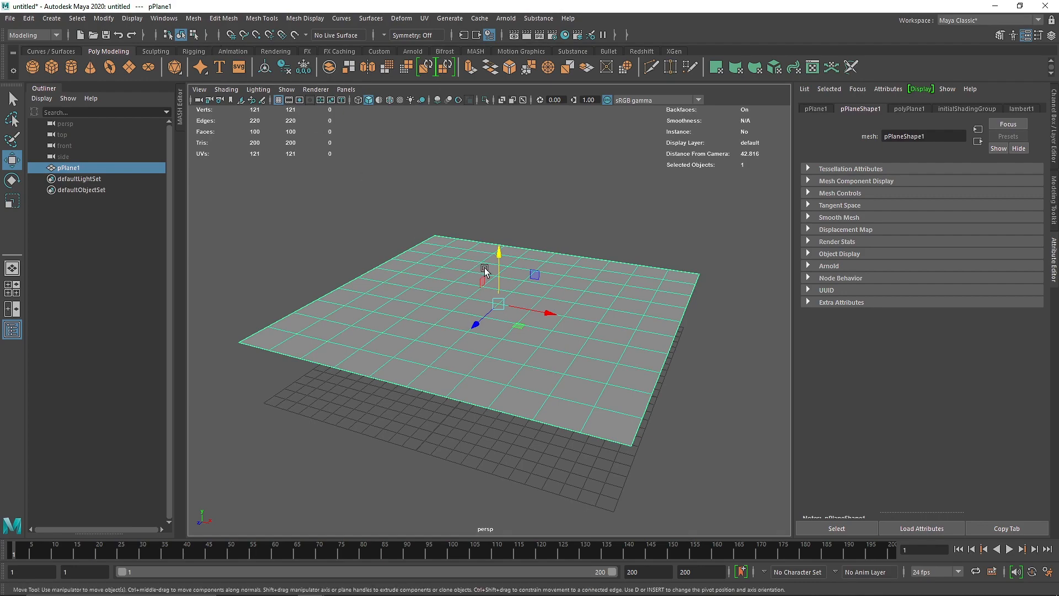
mouse_move(356, 272)
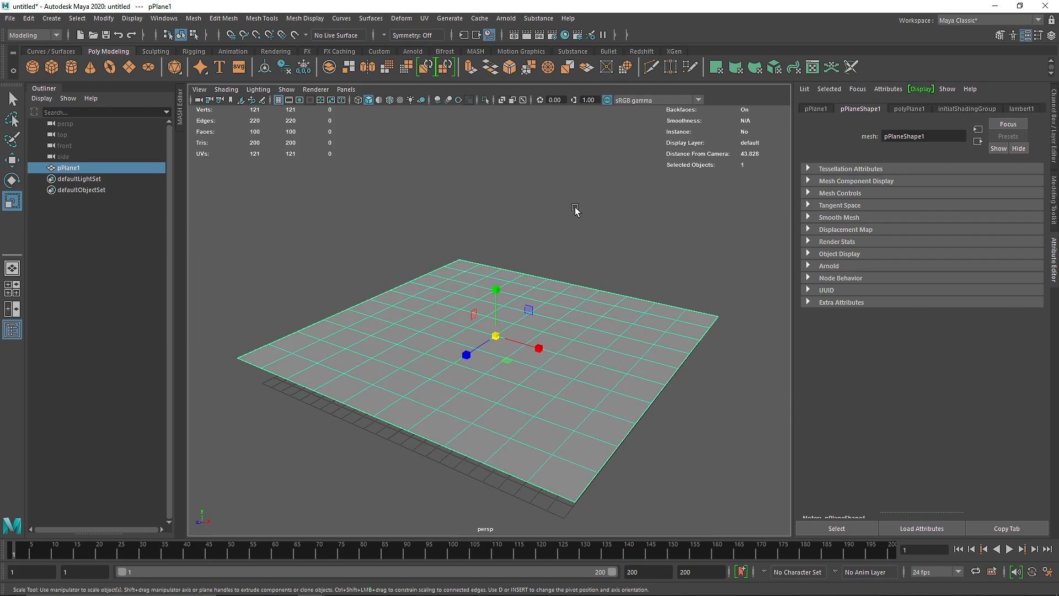
mouse_move(516, 304)
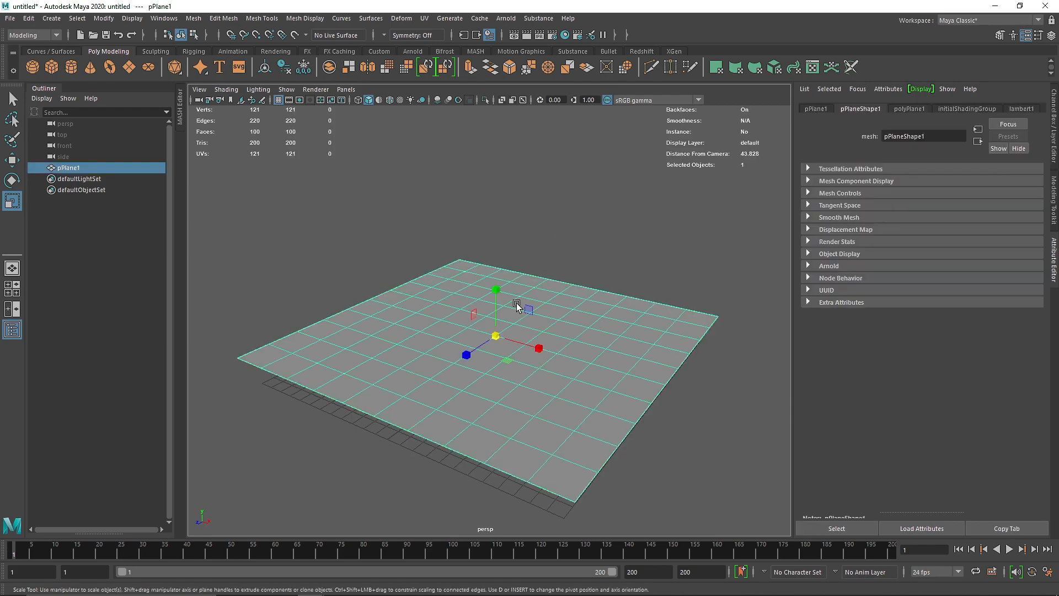
mouse_move(532, 281)
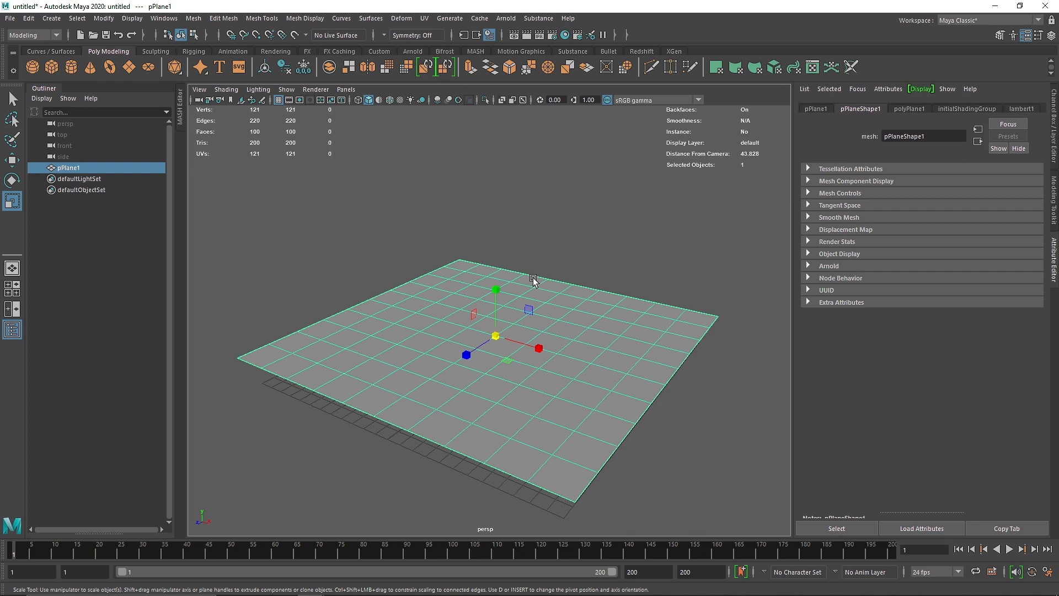
mouse_move(534, 281)
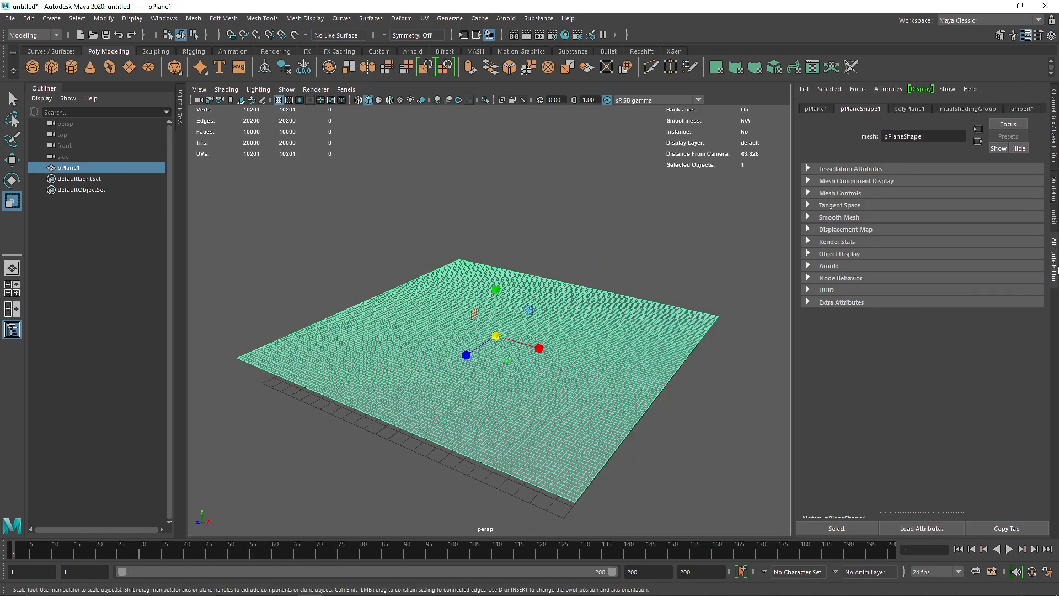
Step: Expand the Arnold section of the plane shape in the Attribute Editor
left_click(829, 266)
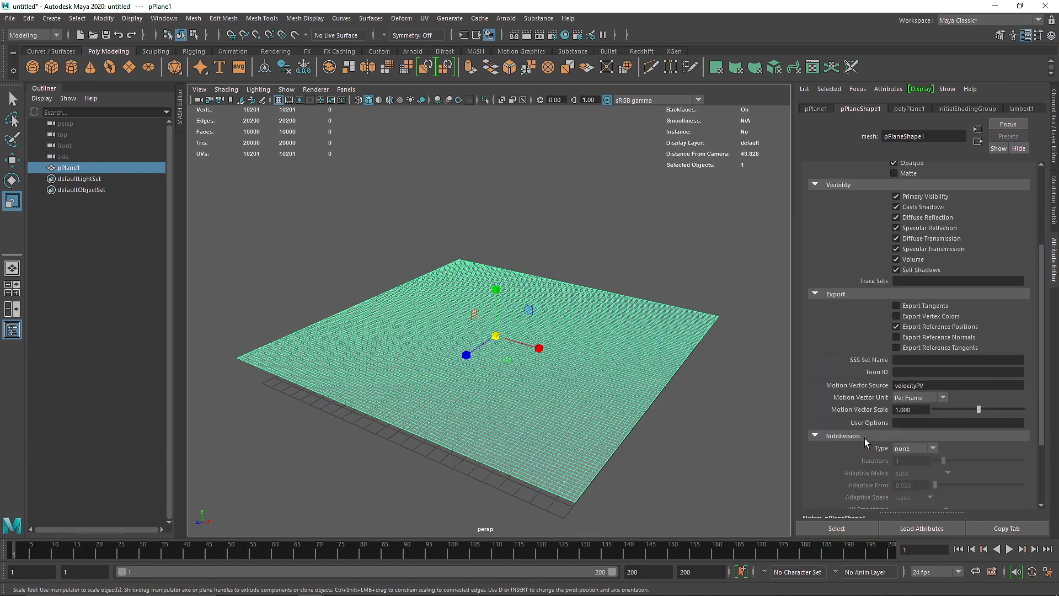
mouse_move(700, 356)
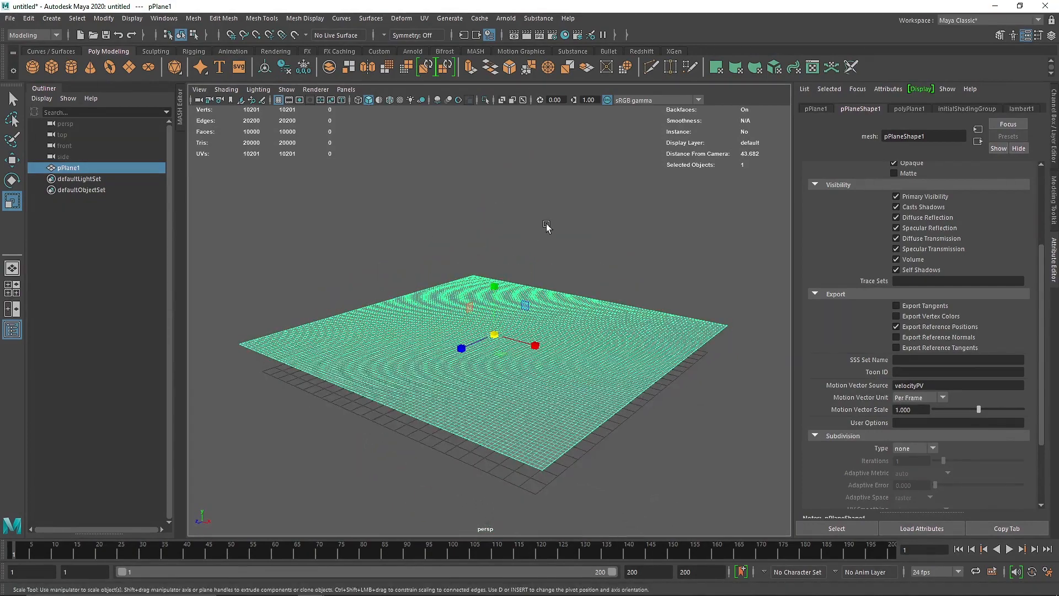
mouse_move(485, 155)
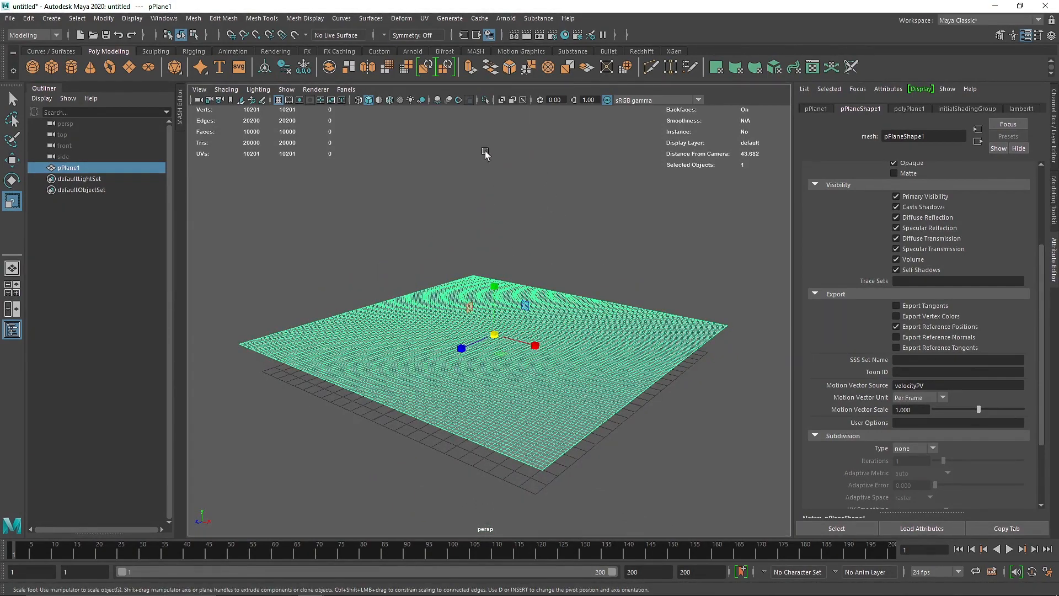
Step: Check the terrain shader in the Hypershade, then assign Terrain_Vol_1_1 to the plane
left_click(411, 51)
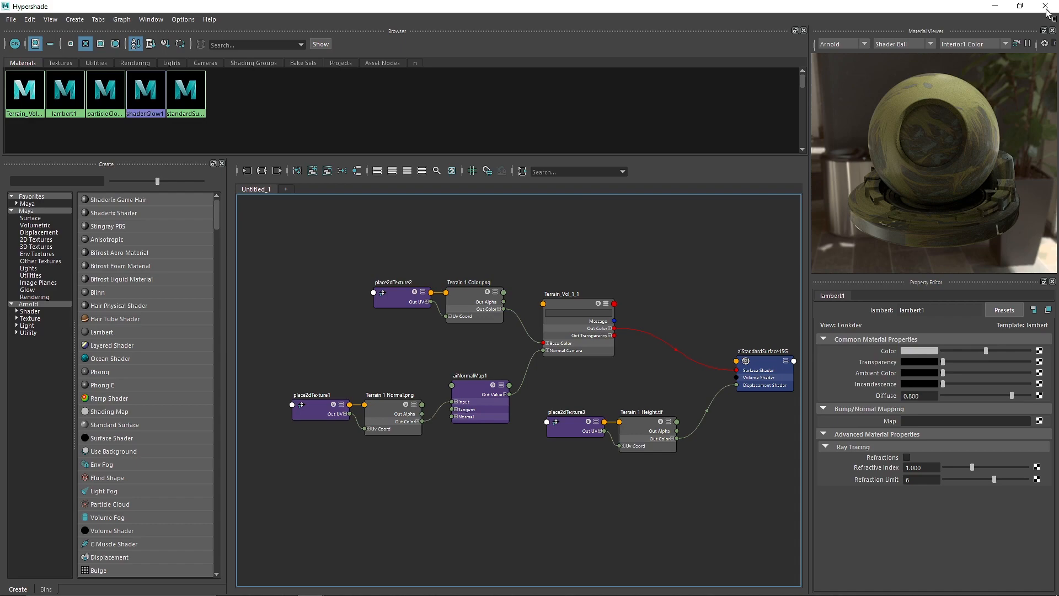
left_click(1049, 6)
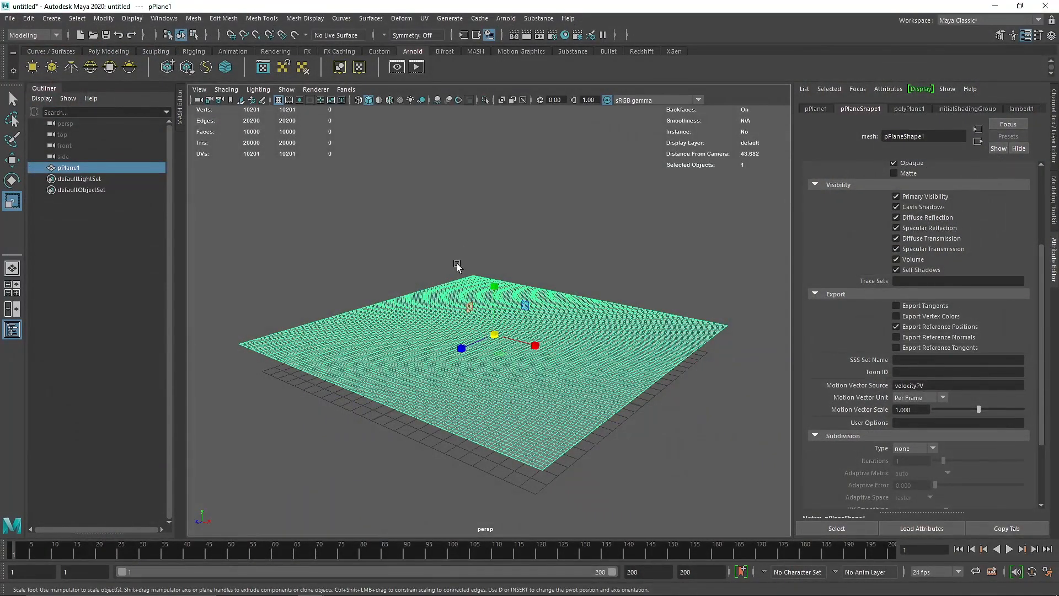
right_click(457, 265)
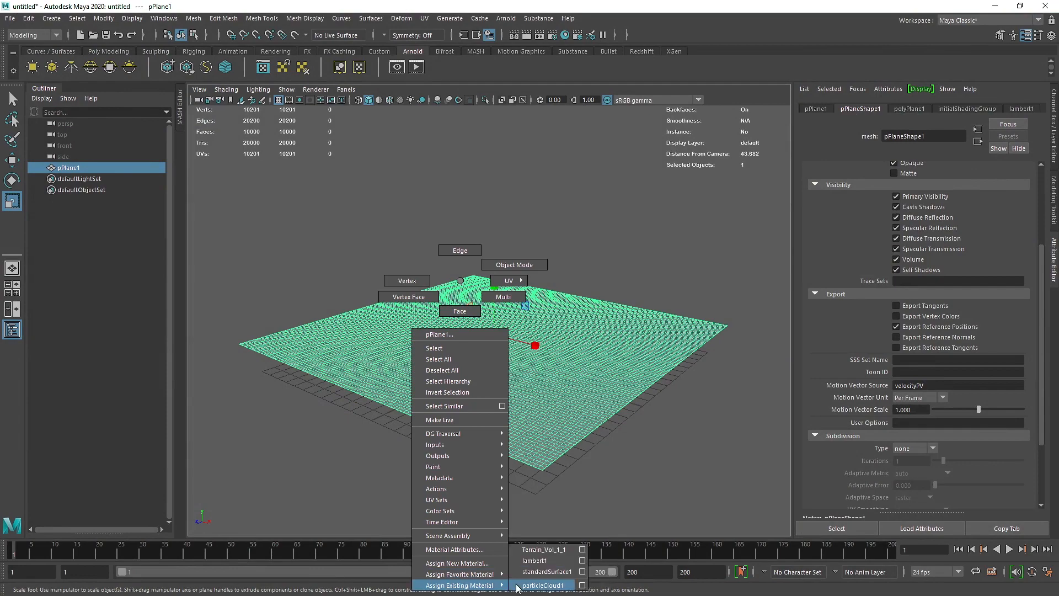
left_click(551, 191)
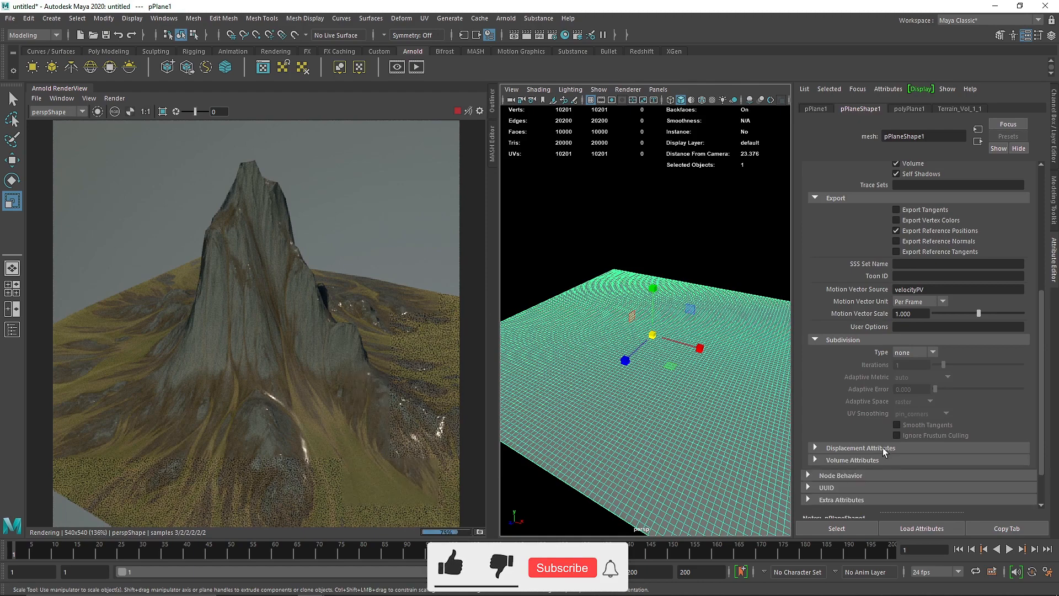
Step: Expand Displacement Attributes on the shape and set Height to 0.500
left_click(815, 447)
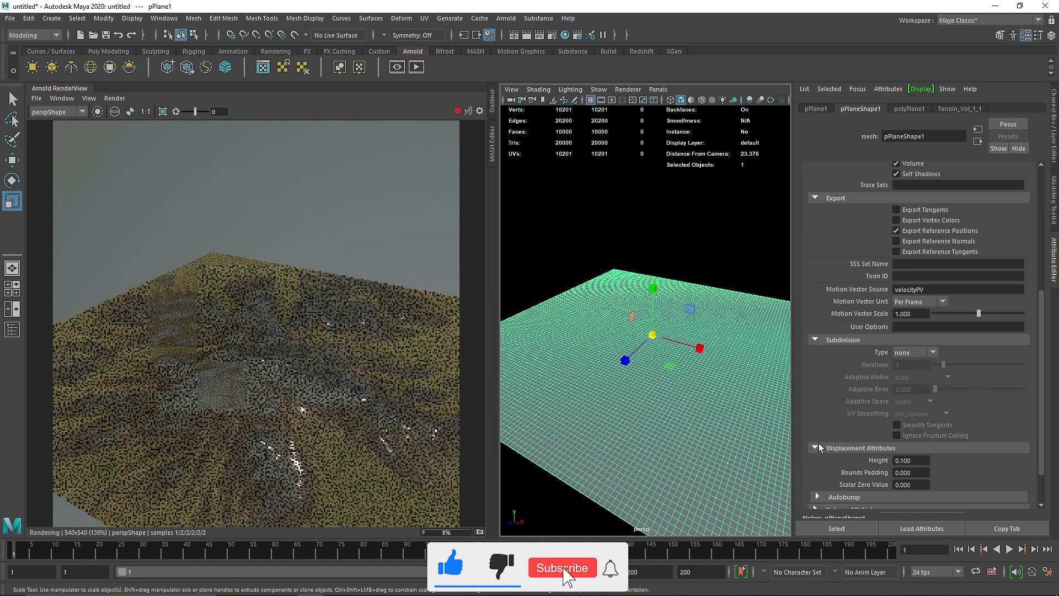
triple_click(910, 461)
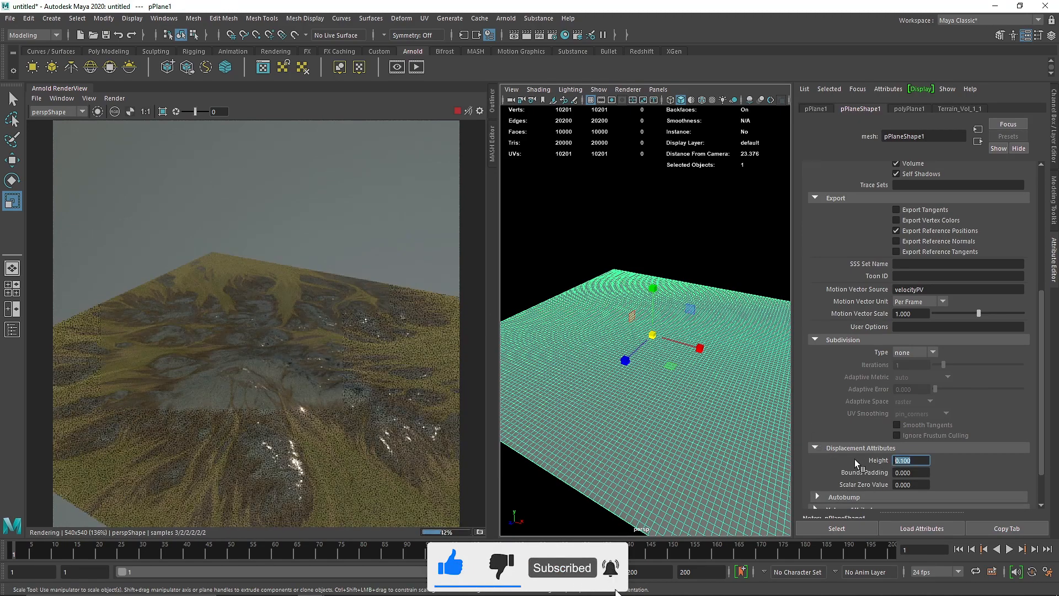
type("0.500")
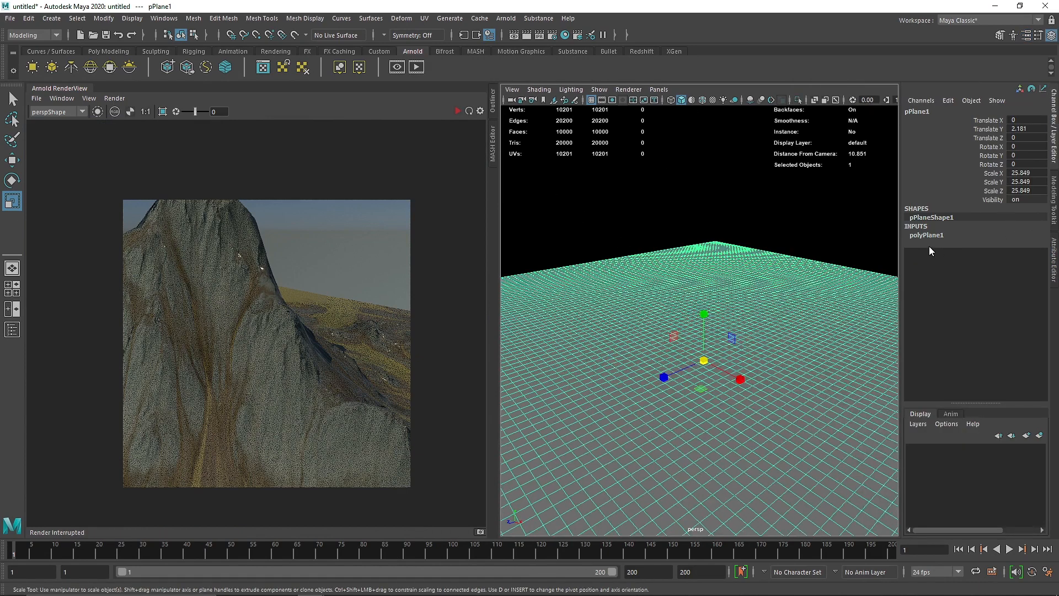
Step: Reduce the polyPlane1 Subdivisions Width and Height to 20
left_click(926, 234)
type("20")
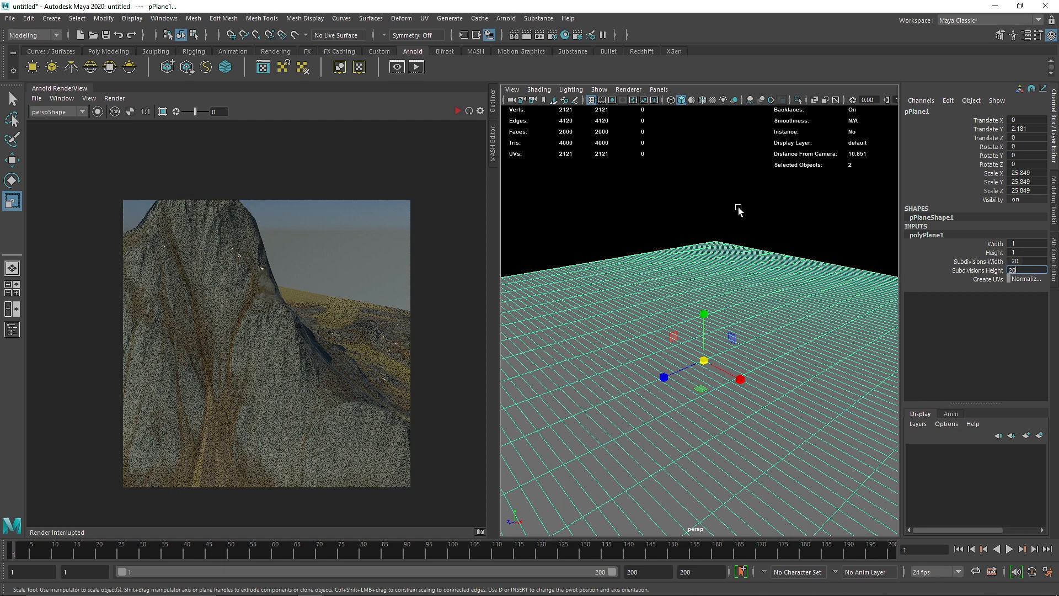
left_click(458, 110)
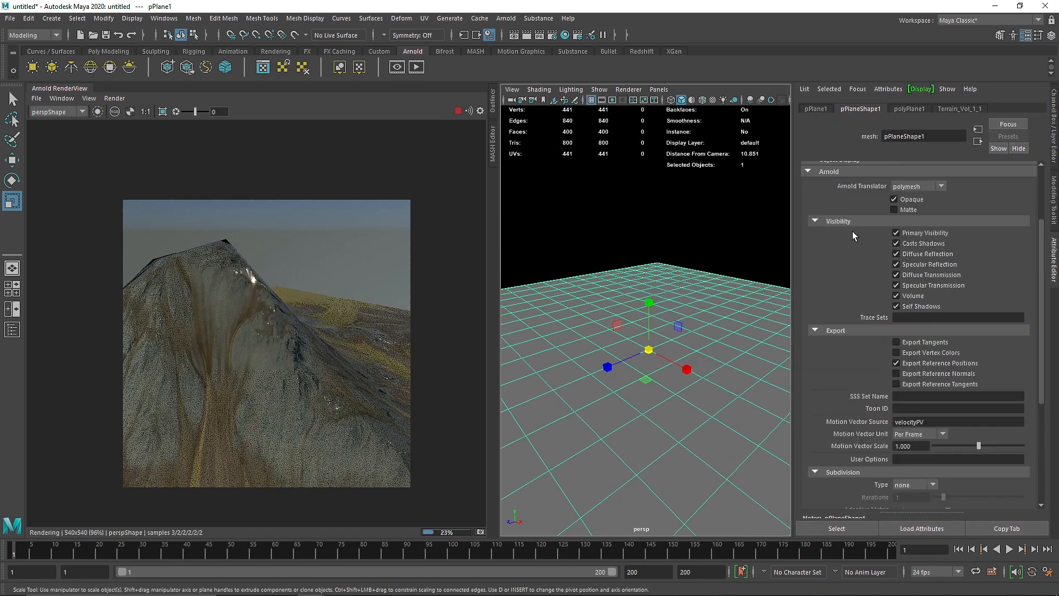
Step: Switch the plane to Catmull-Clark subdivision and update the full scene in Arnold RenderView
left_click(914, 352)
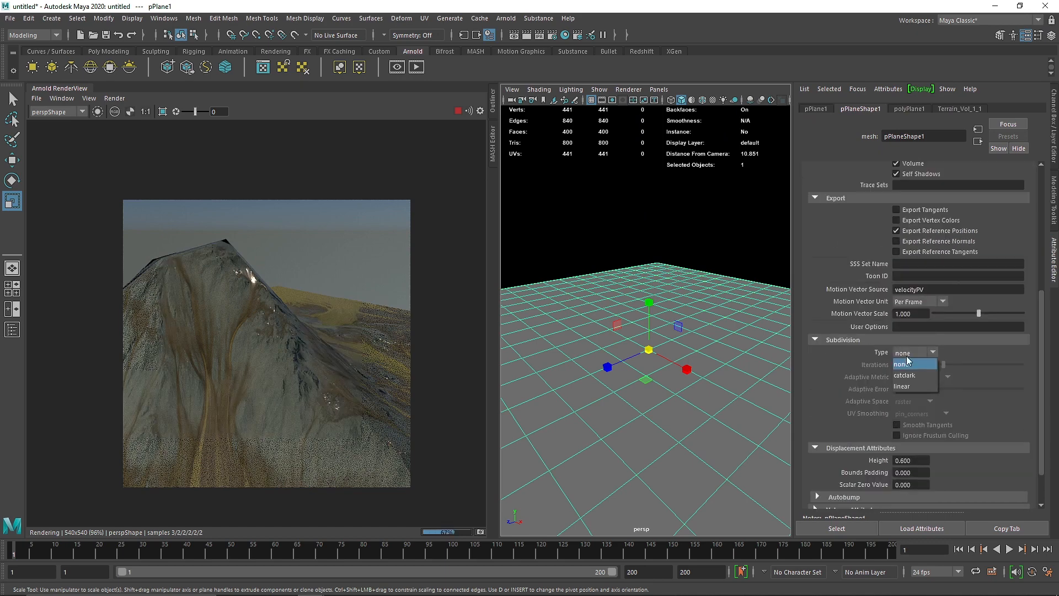
left_click(903, 375)
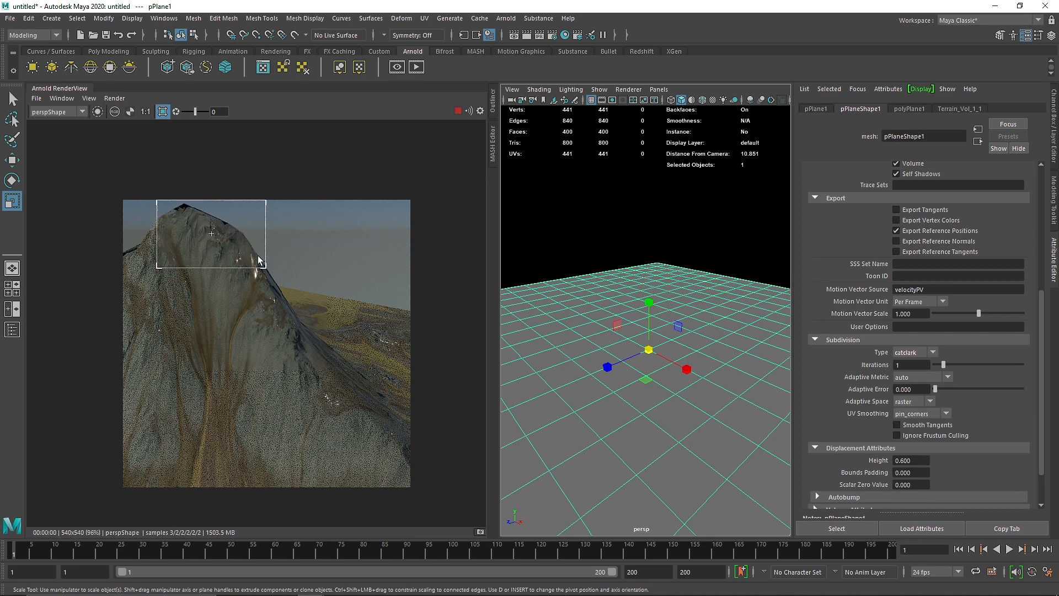
mouse_move(955, 374)
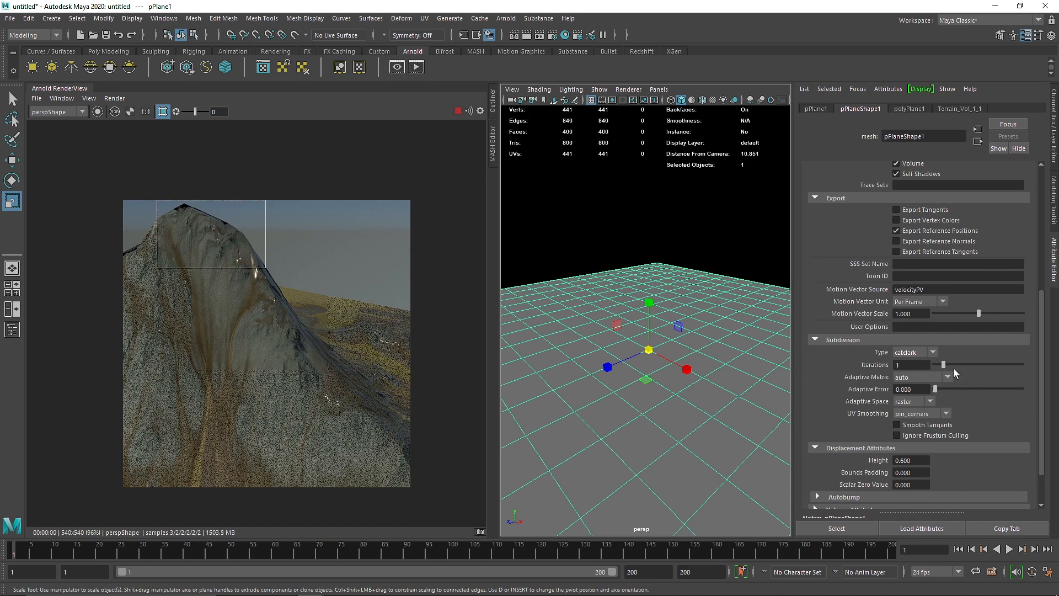
mouse_move(877, 372)
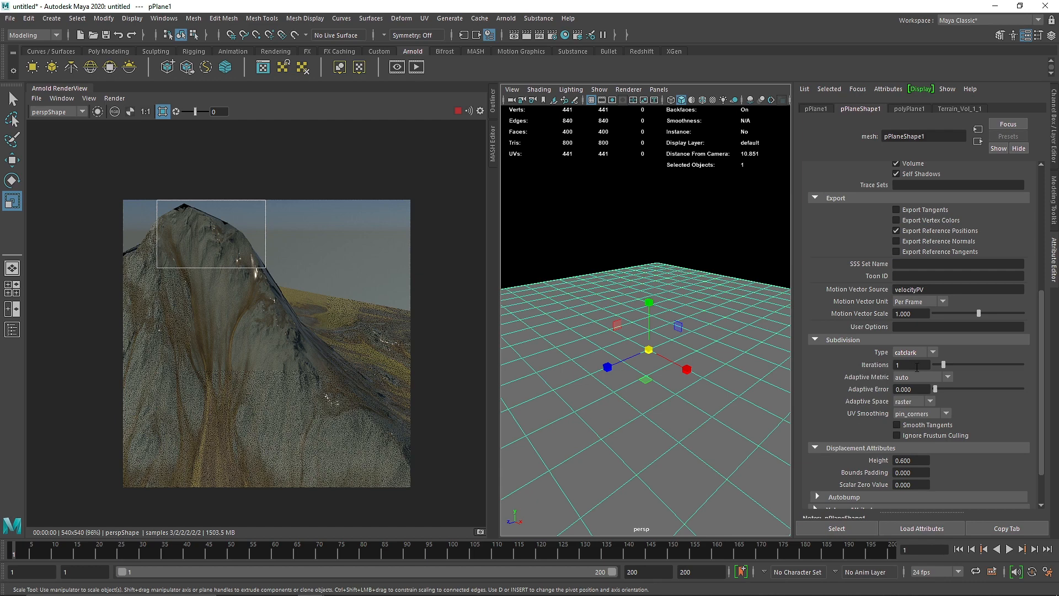
mouse_move(956, 370)
type("2")
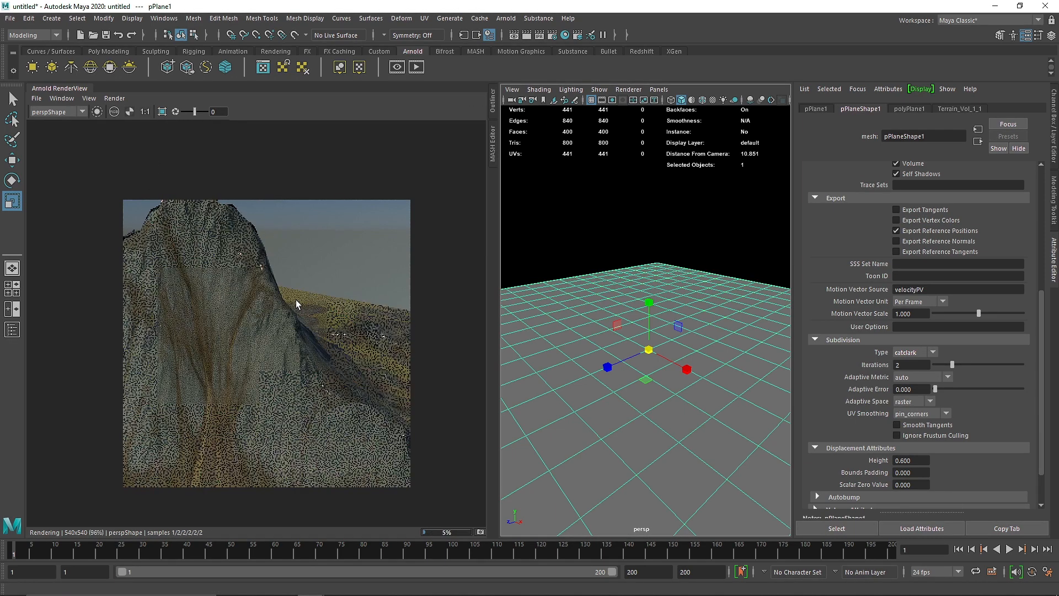
left_click(114, 98)
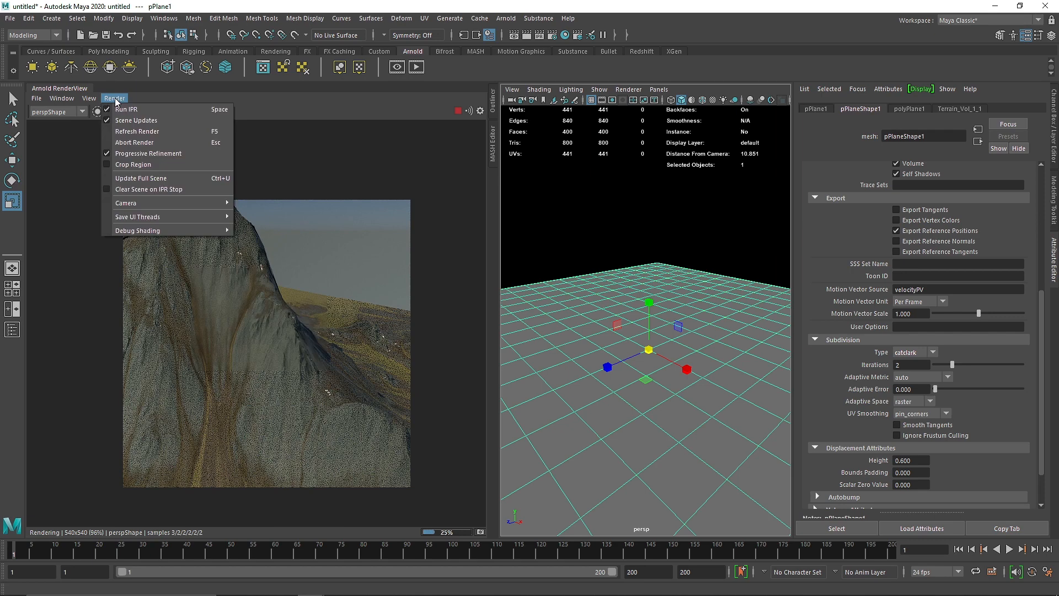
mouse_move(140, 178)
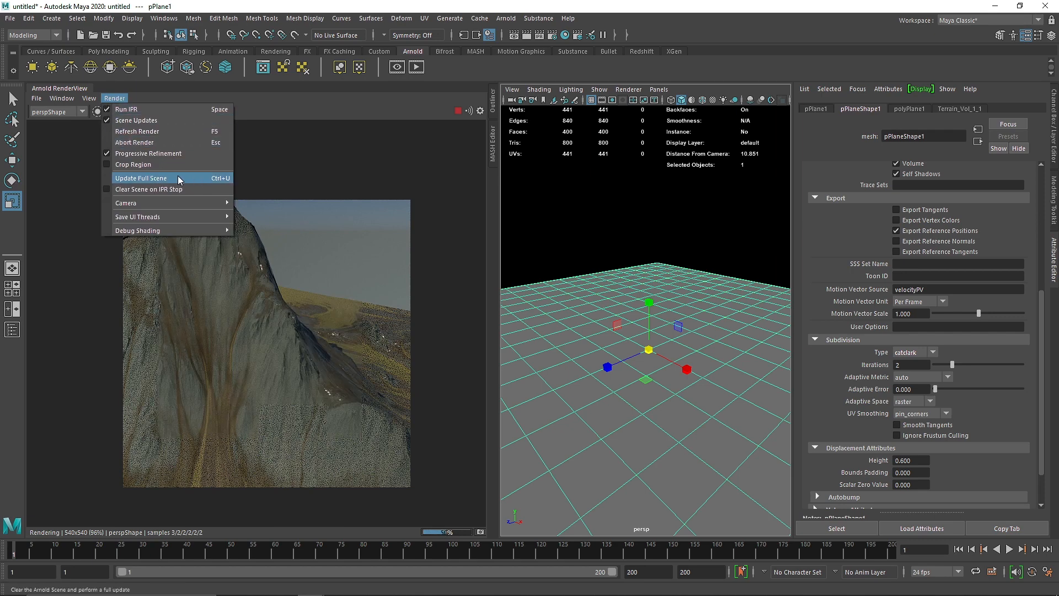
left_click(141, 178)
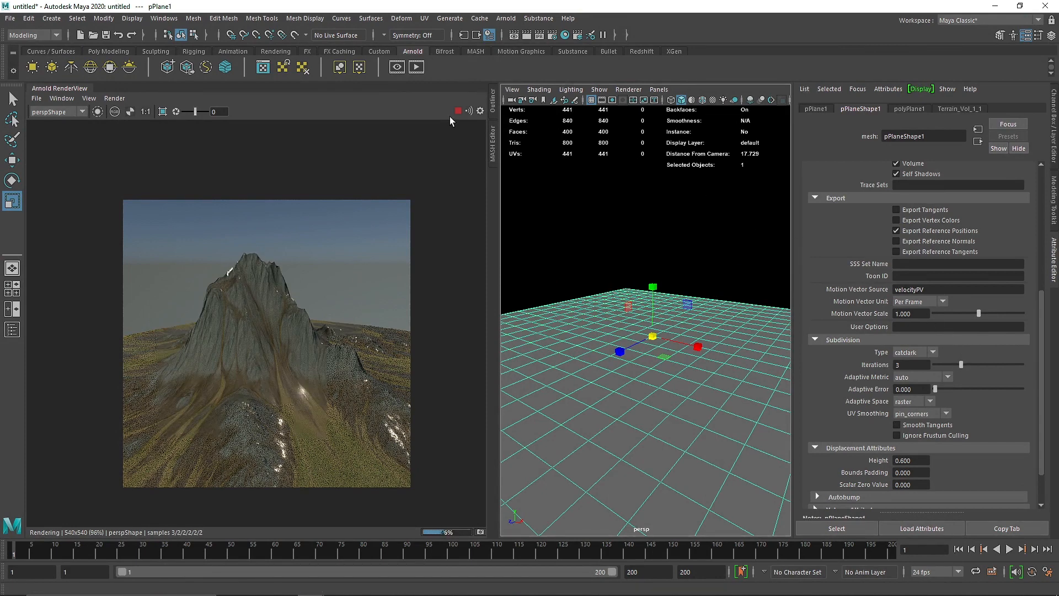
Step: Stop the live IPR render and revisit the subdivision type setting
left_click(458, 110)
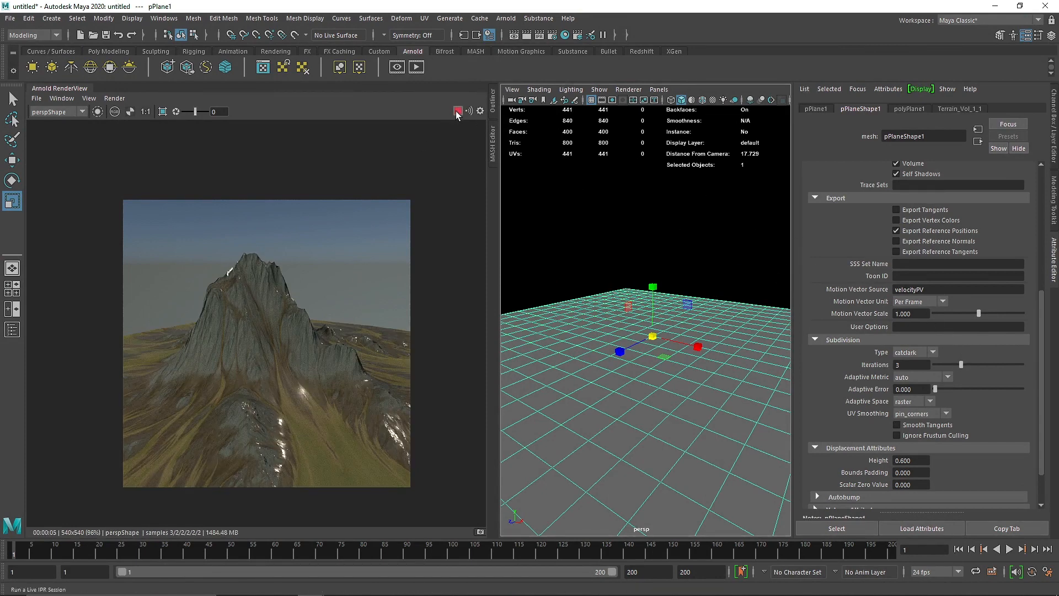
left_click(458, 110)
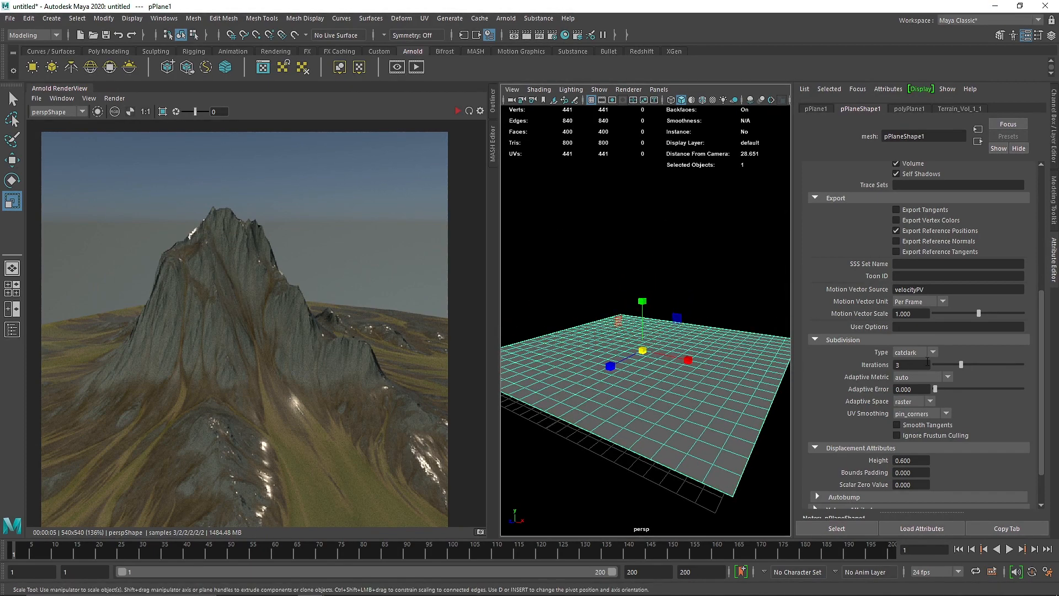
left_click(912, 352)
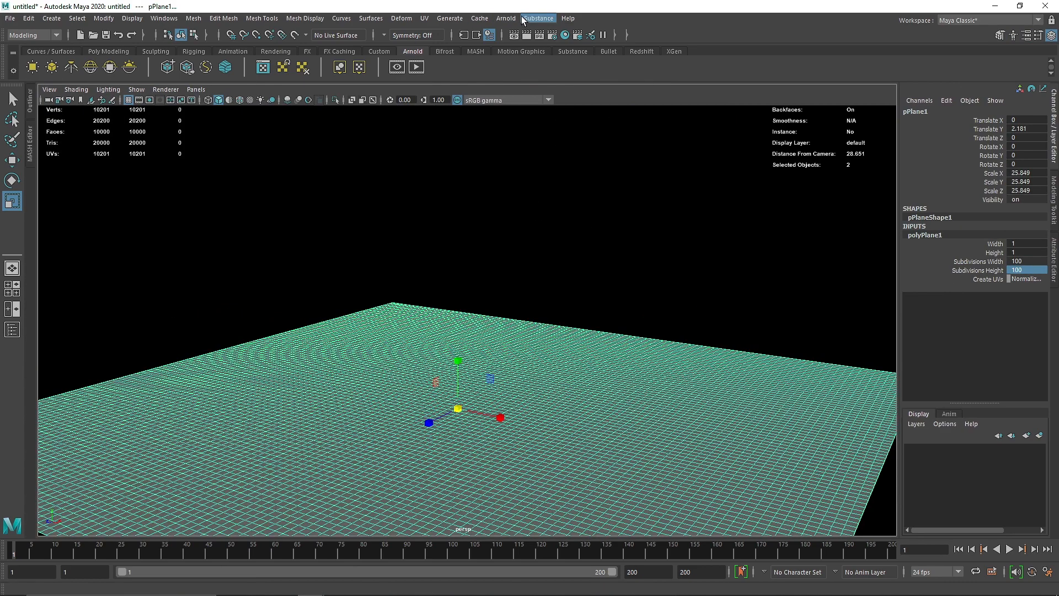
Step: Choose Arnold > Utilities > Bake Selected Geometry for the displaced plane
left_click(505, 19)
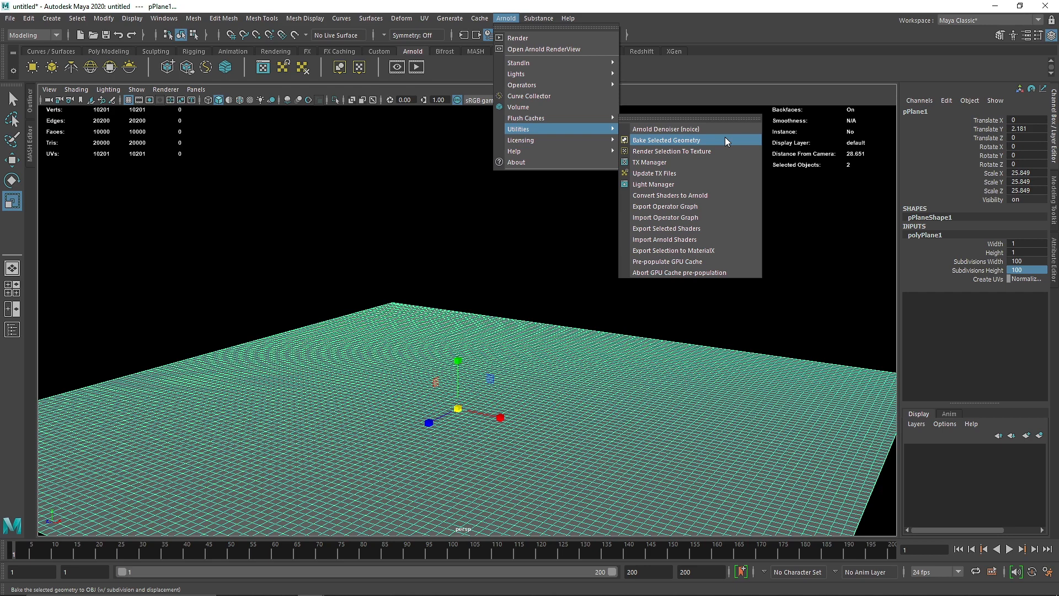
left_click(666, 140)
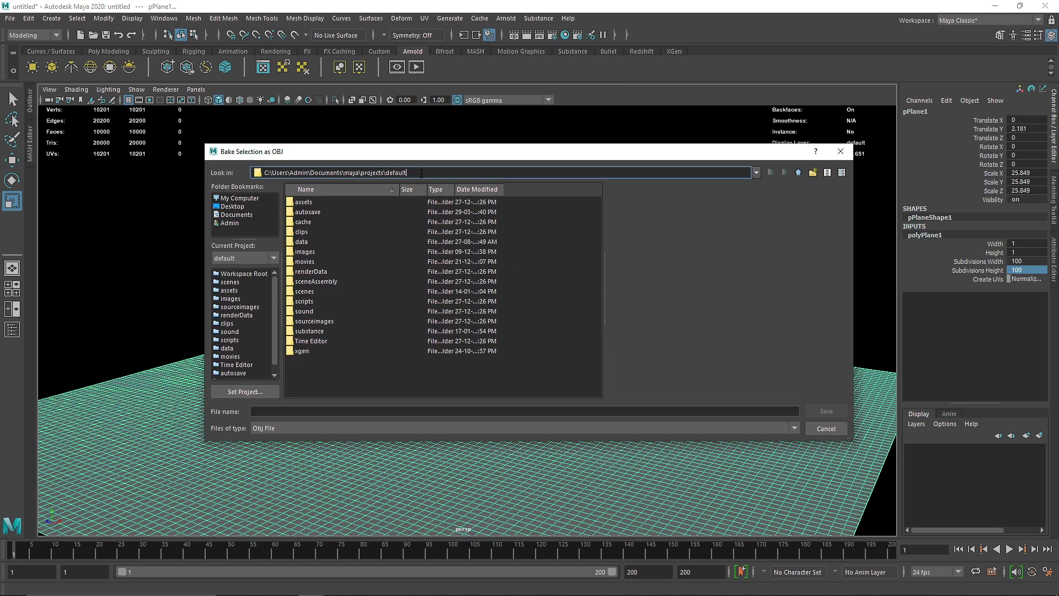
Step: Activate the File name field in the Bake Selection as OBJ dialog
right_click(334, 173)
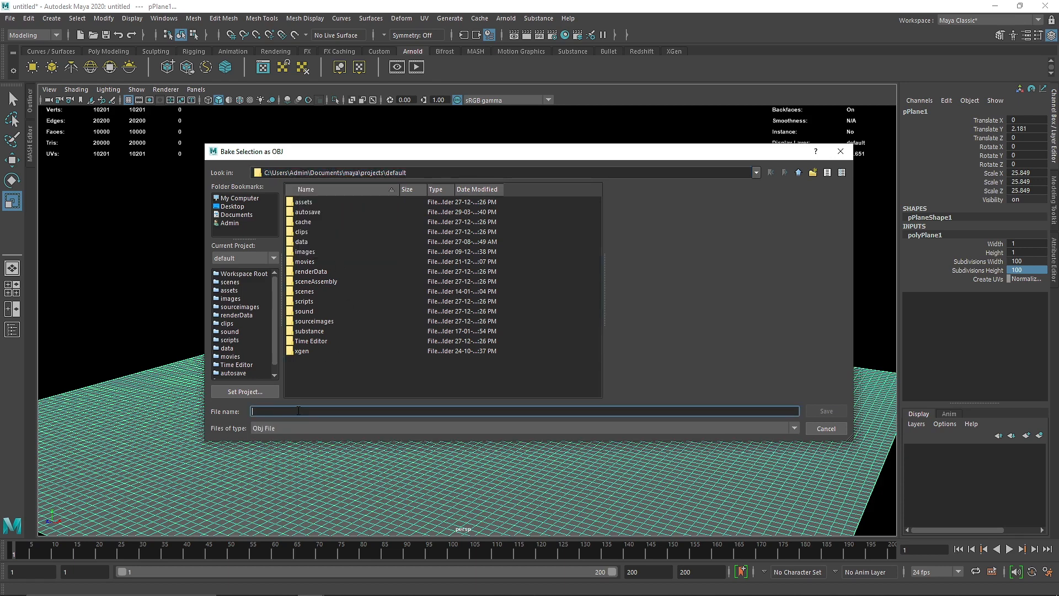
Step: Save the baked geometry as Terrain.obj in the default project folder
type("Terrain")
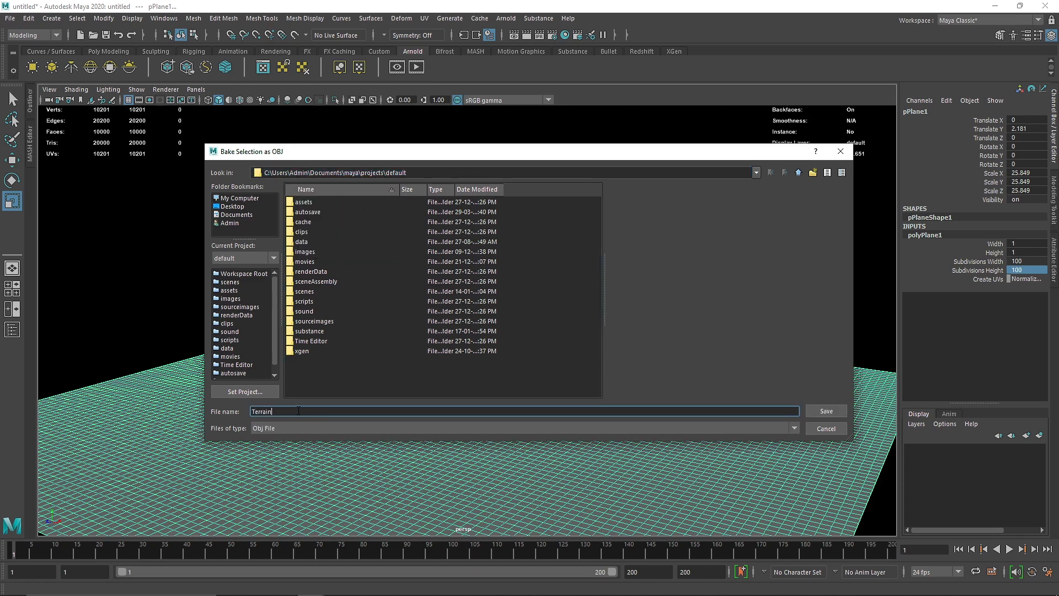
left_click(825, 411)
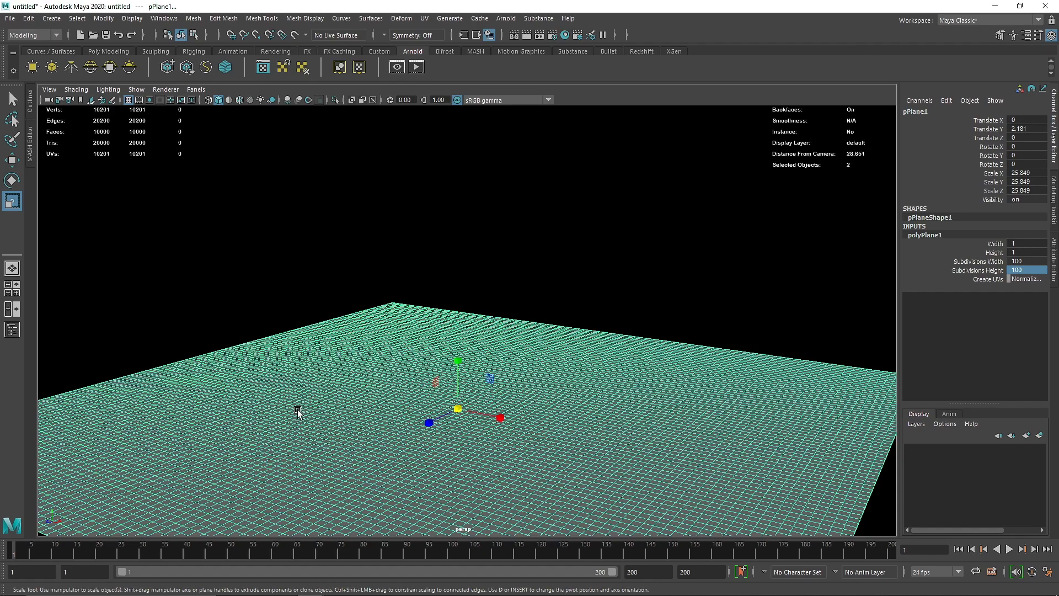
mouse_move(299, 378)
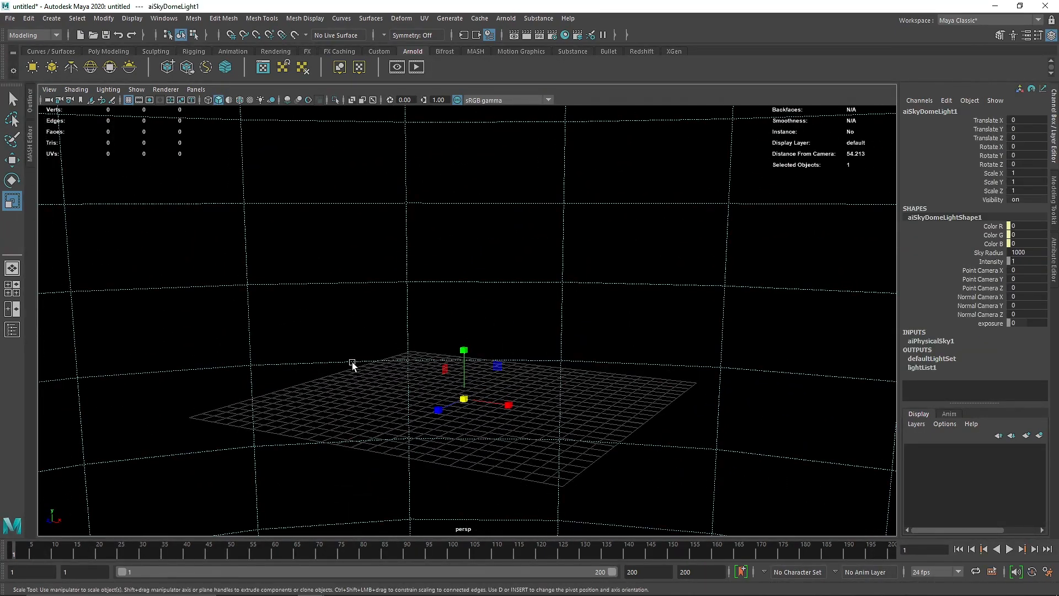
mouse_move(339, 429)
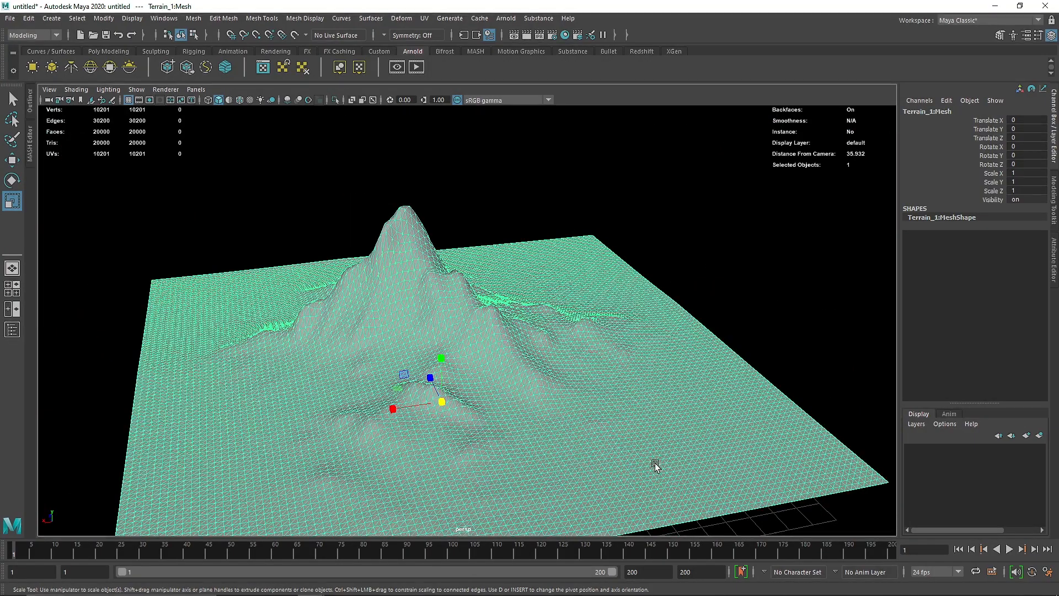
Step: Assign the existing Terrain_Vol_1_1 material to the imported Terrain_1:Mesh
scroll("down", 3)
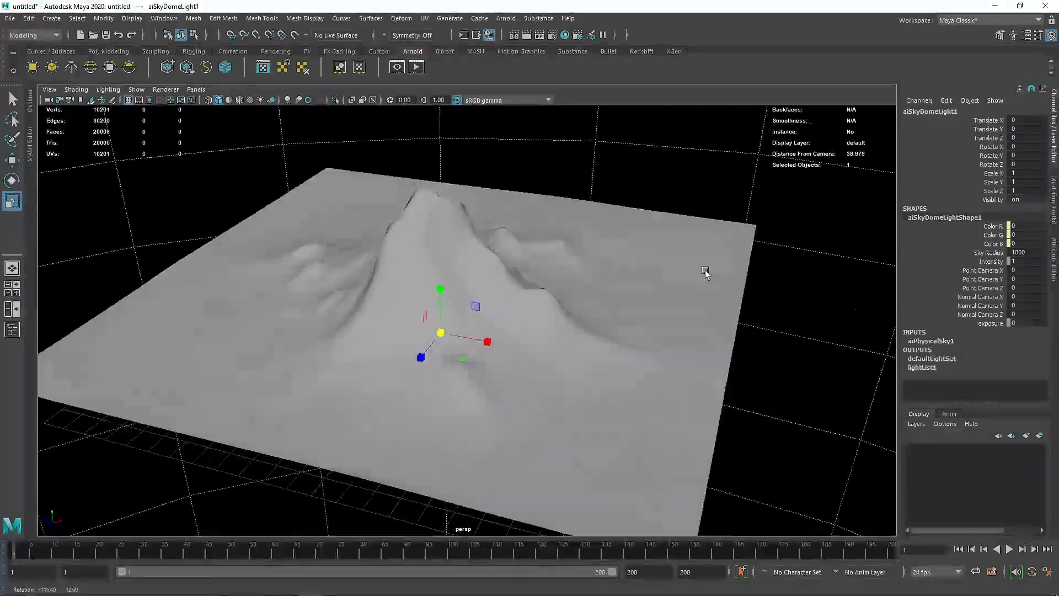
right_click(508, 281)
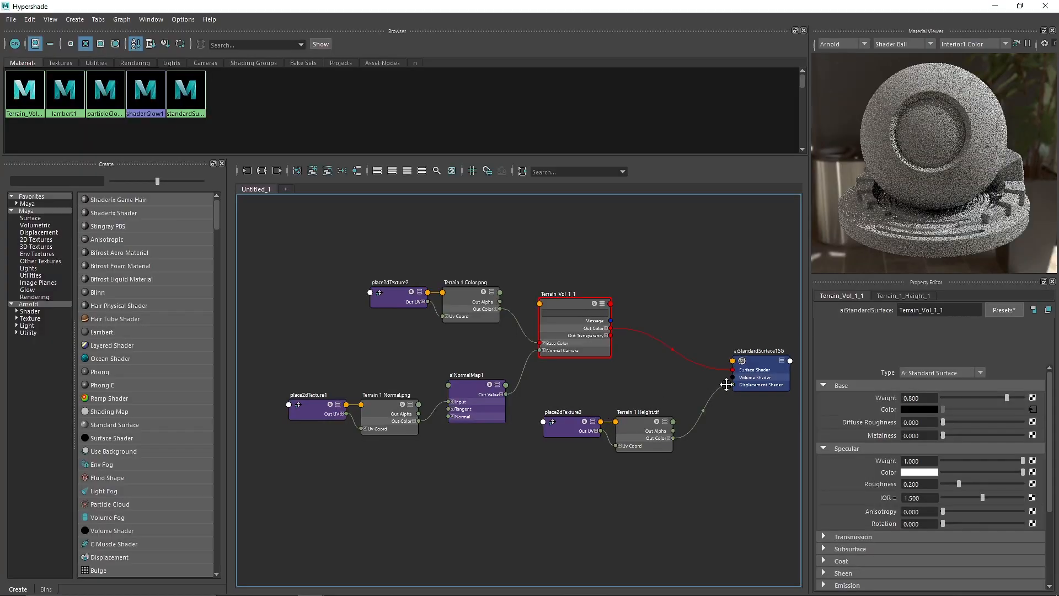
mouse_move(399, 384)
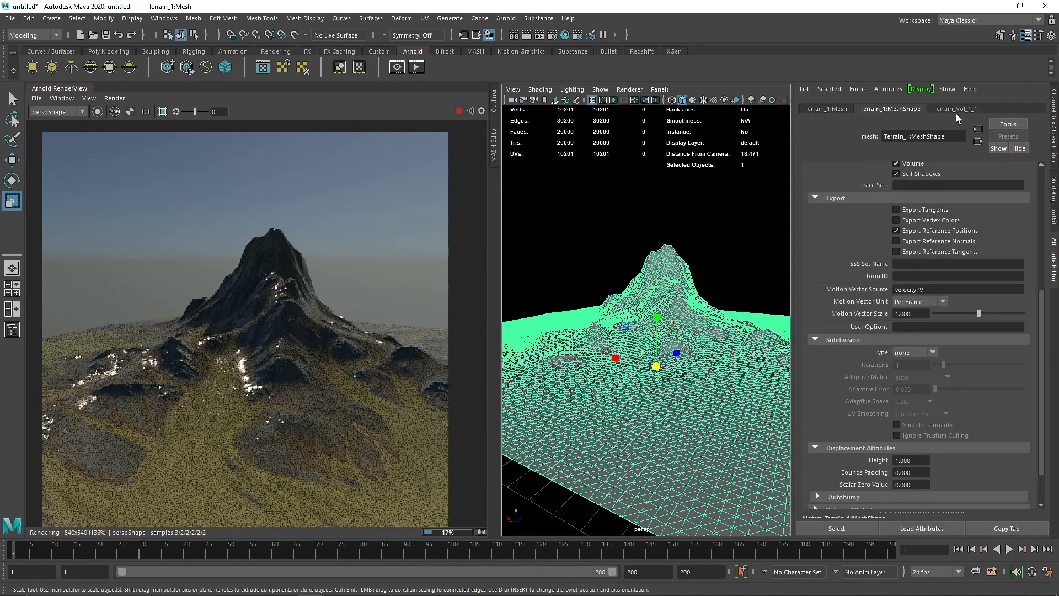
Step: Close the Arnold RenderView to leave a single perspective viewport
left_click(955, 108)
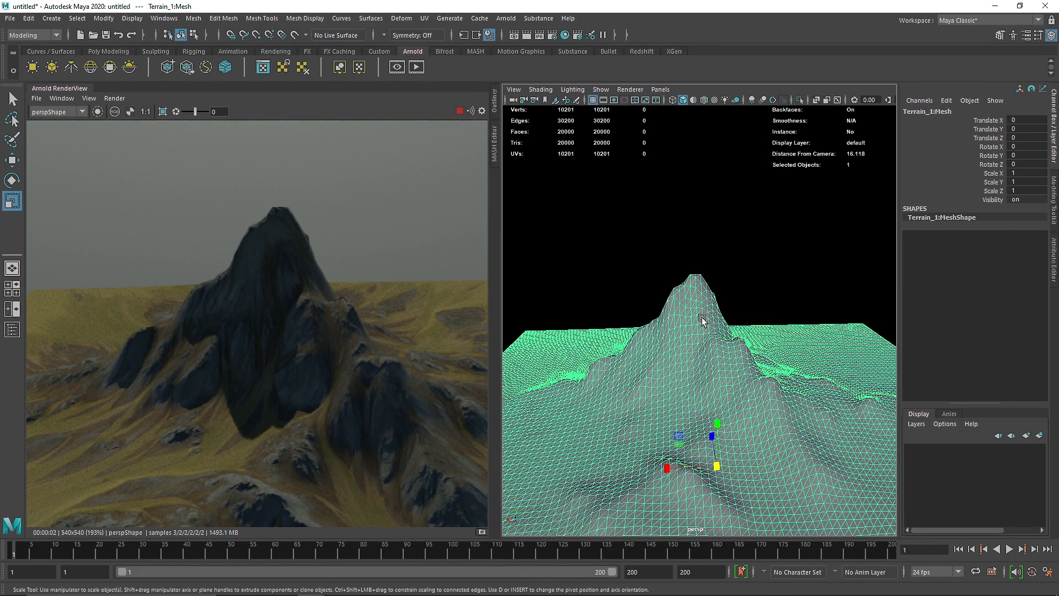
mouse_move(697, 311)
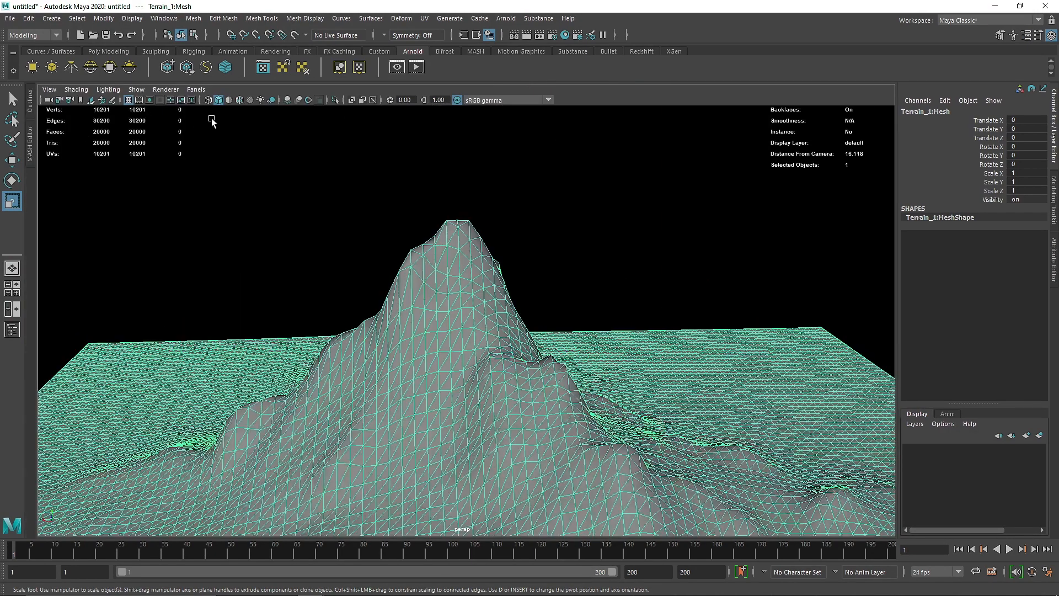
Step: Delete the imported terrain mesh and create a new polygon plane with 200-by-200 subdivisions
key("Delete")
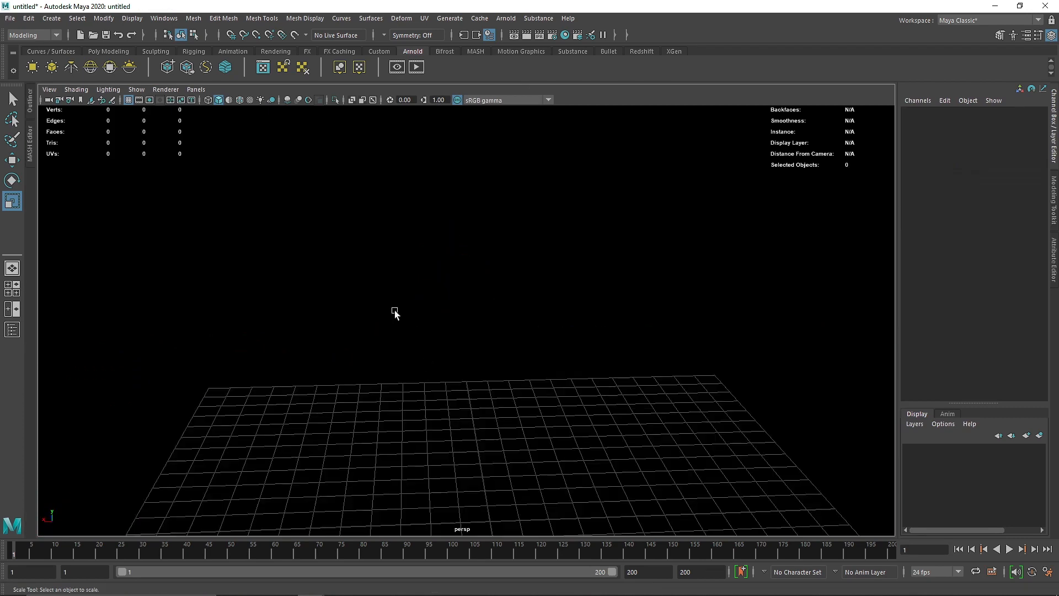
left_click(109, 52)
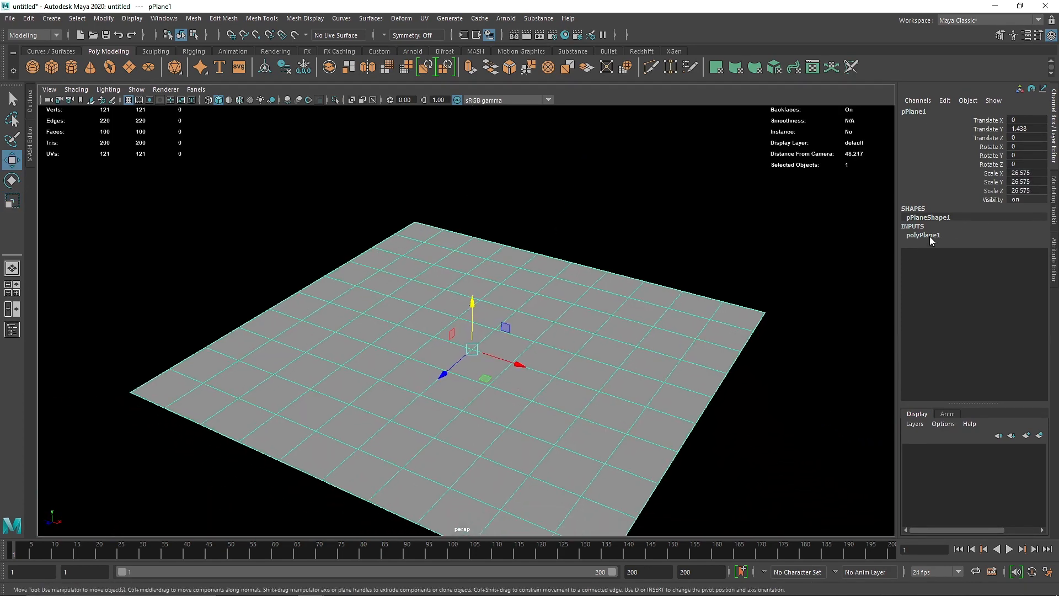
left_click(922, 234)
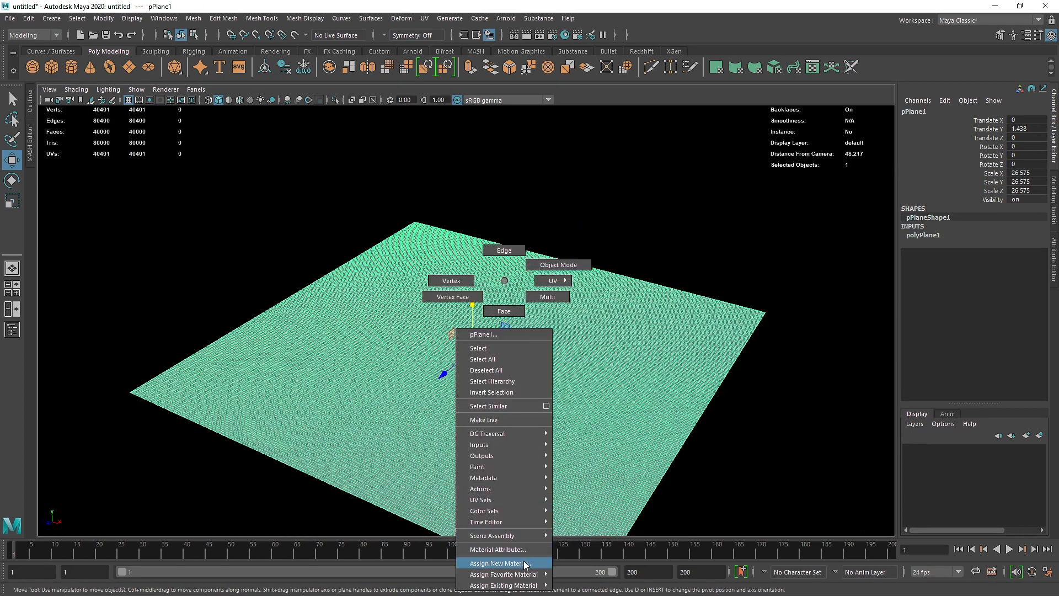
Step: Assign a new aiStandardSurface material A to the plane and show its network in Hypershade
left_click(500, 562)
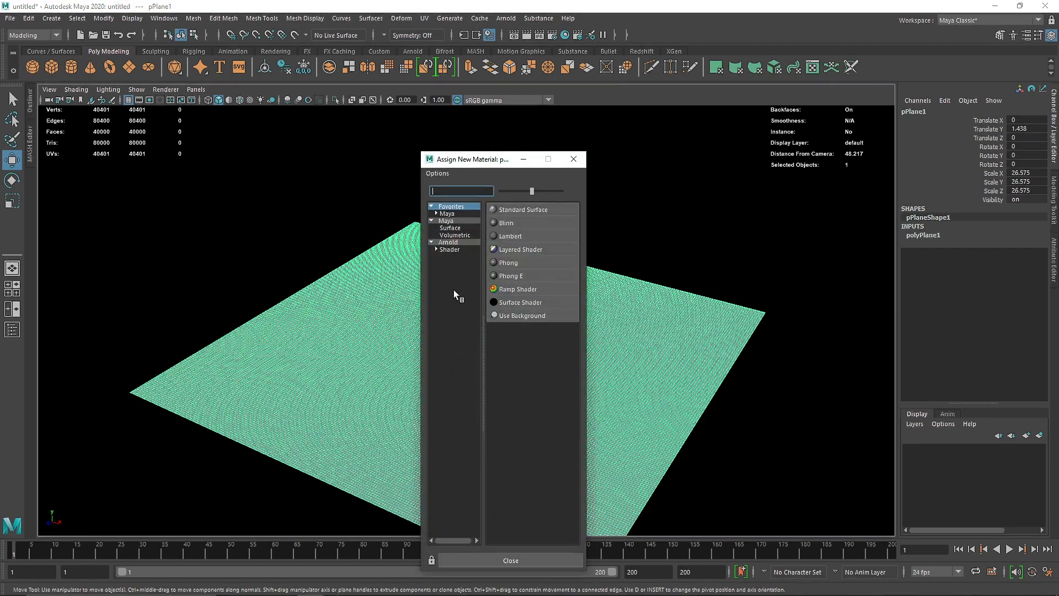
double_click(522, 210)
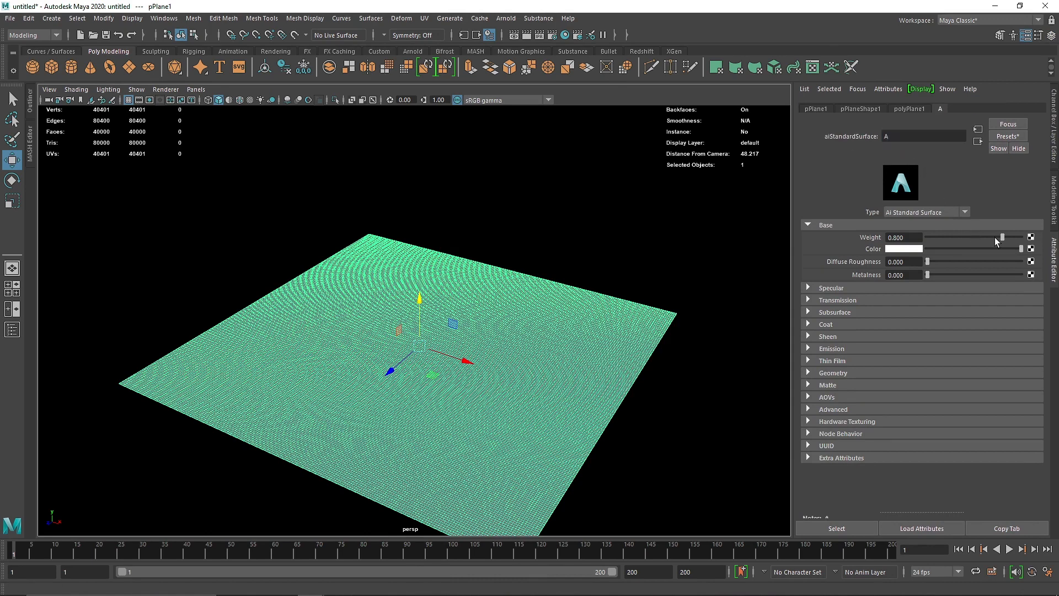
left_click(830, 287)
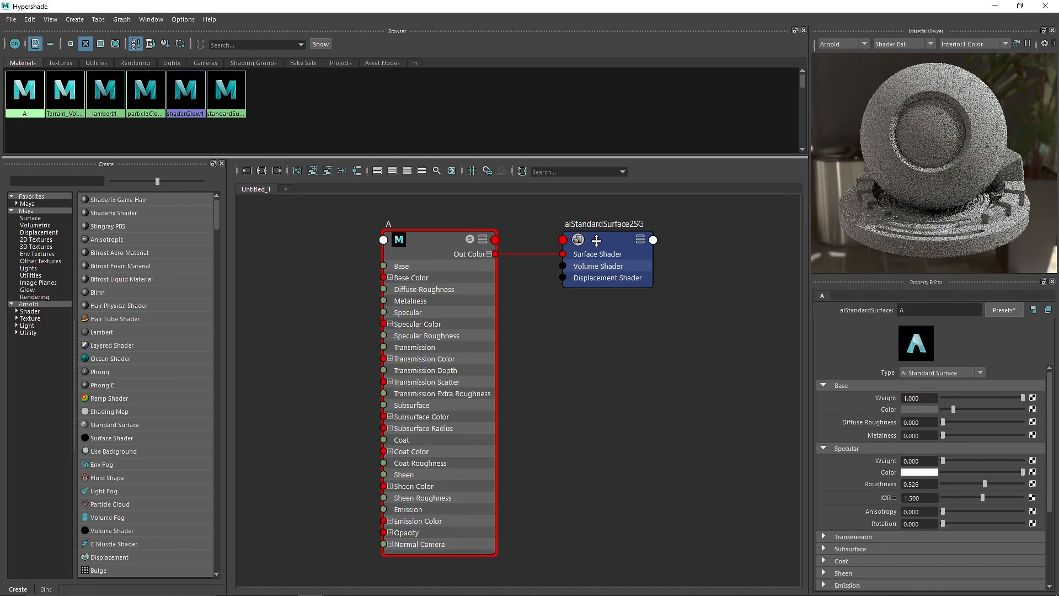
Step: Search 'noise' in Hypershade's Create panel and add an aiNoise node for material A
type("noise")
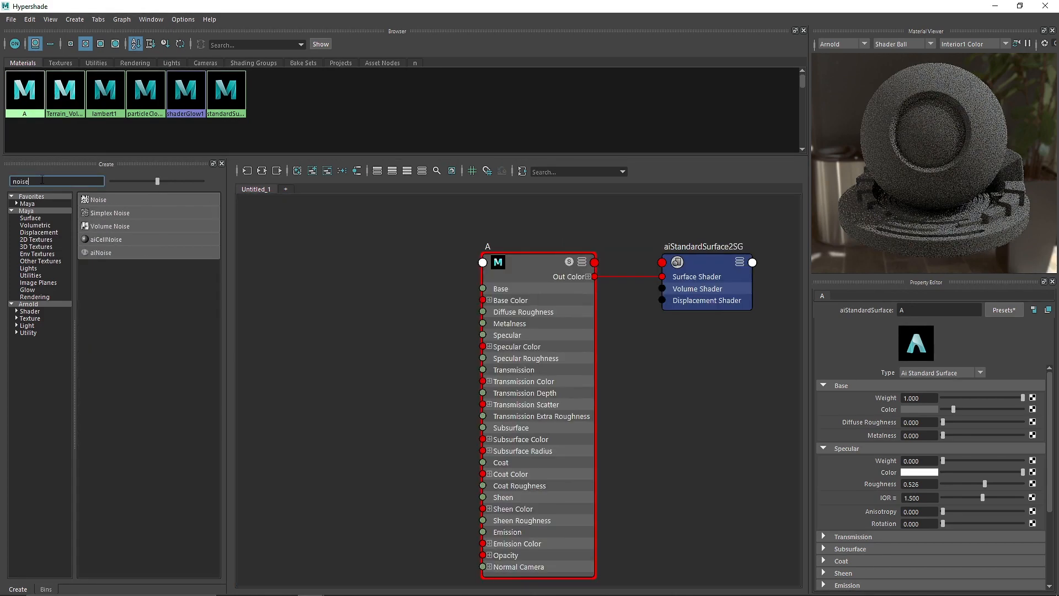
double_click(102, 252)
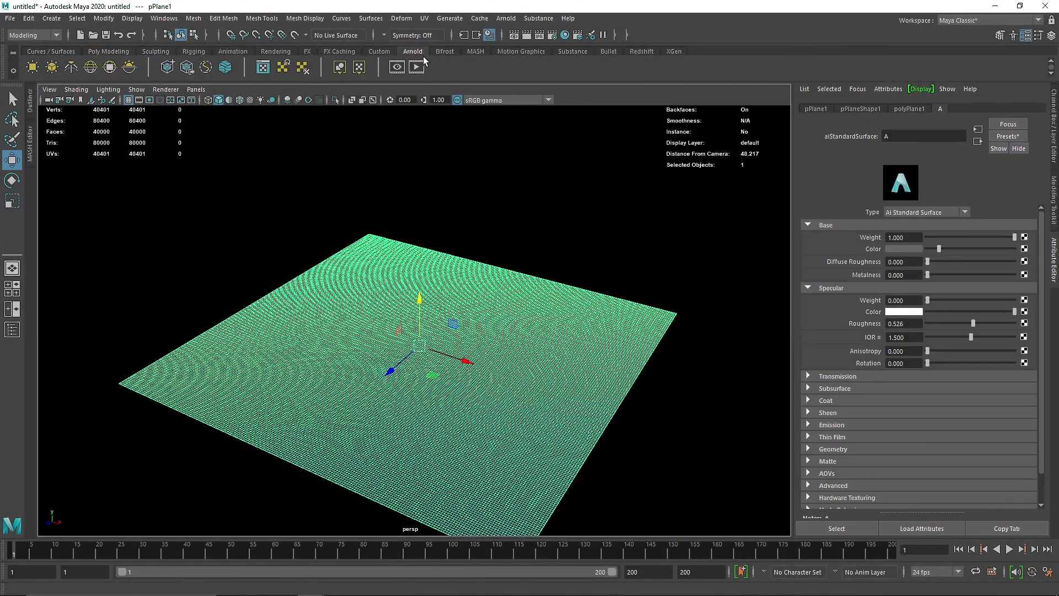
Step: IPR-render the plane in Arnold with pPlaneShape1 displacement height lowered to 0.020
left_click(396, 66)
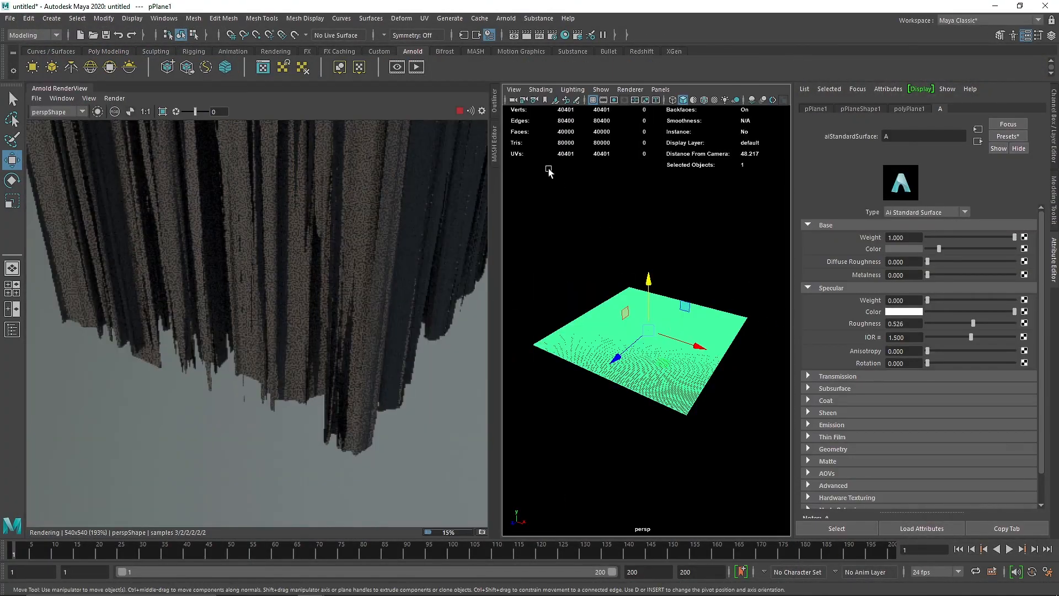
left_click(859, 108)
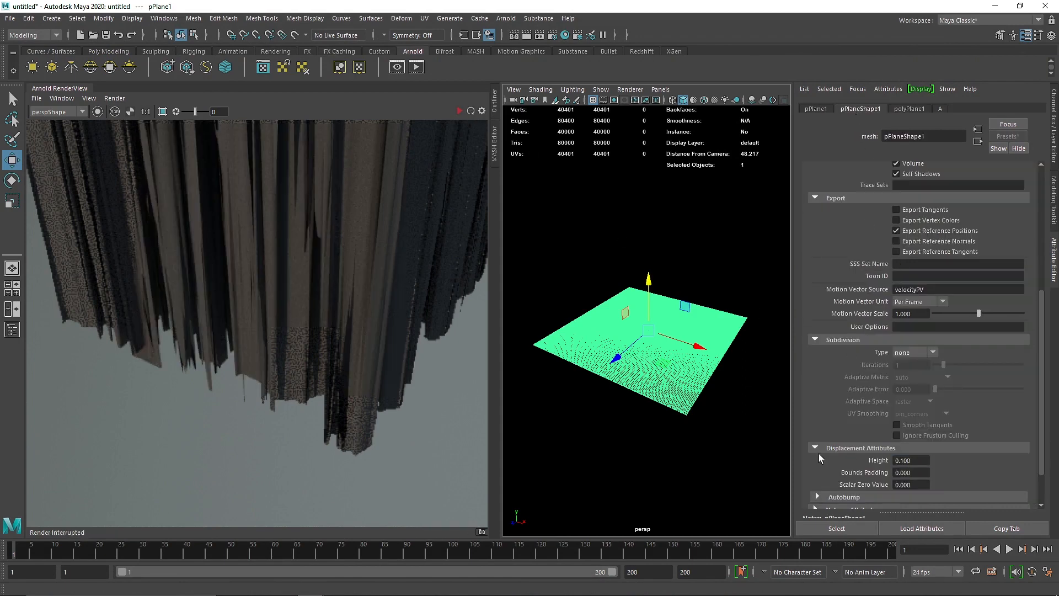
left_click(460, 110)
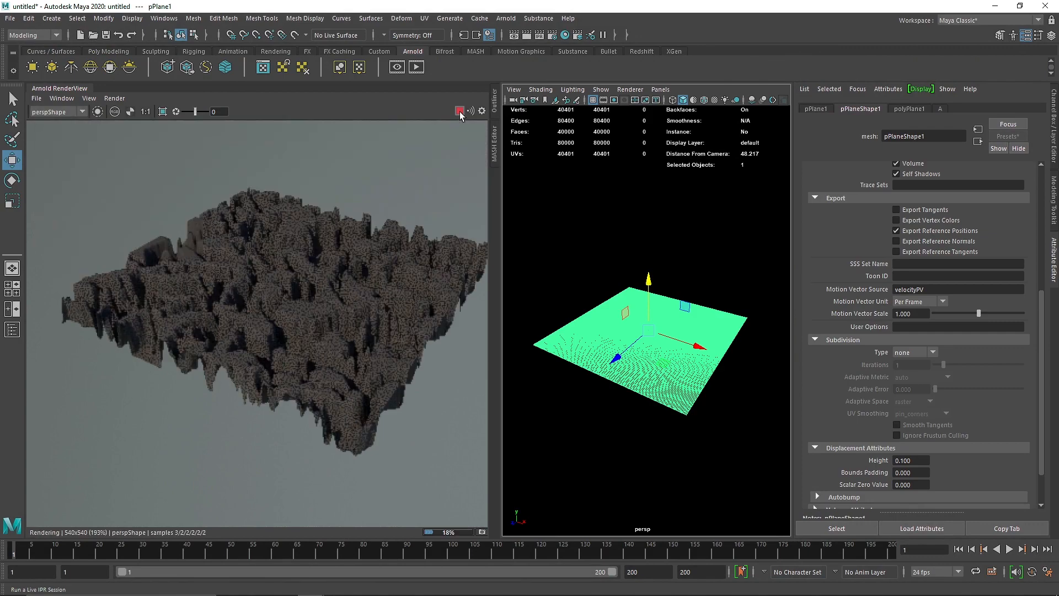
left_click(459, 111)
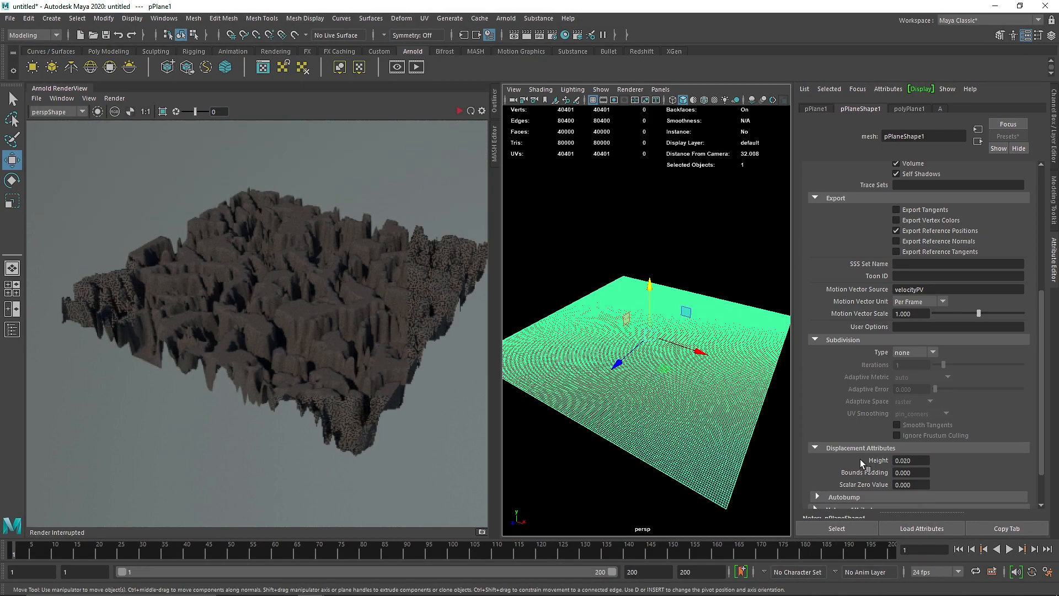
left_click(459, 110)
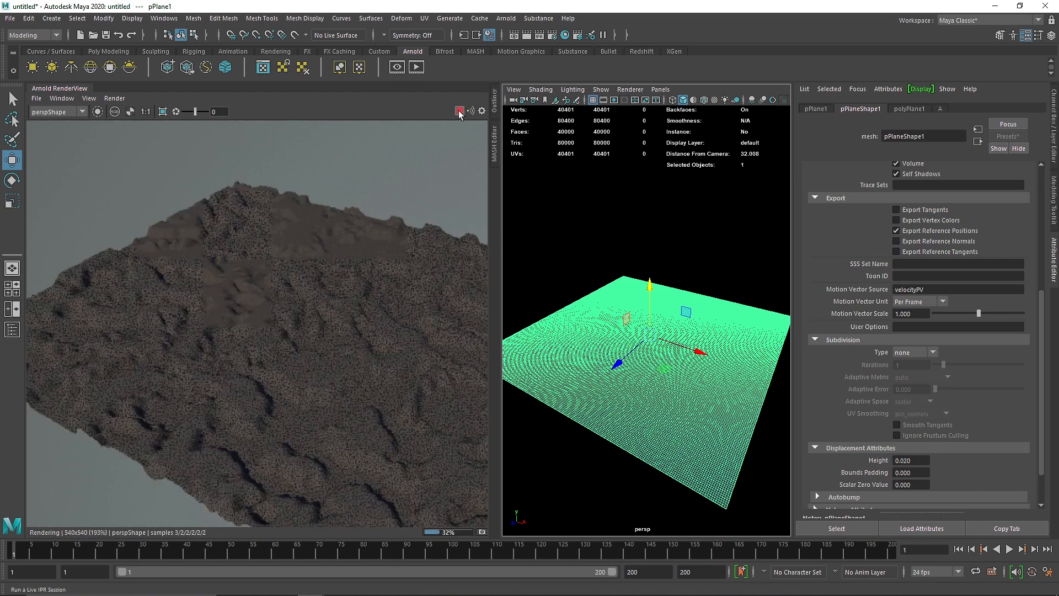
left_click(459, 110)
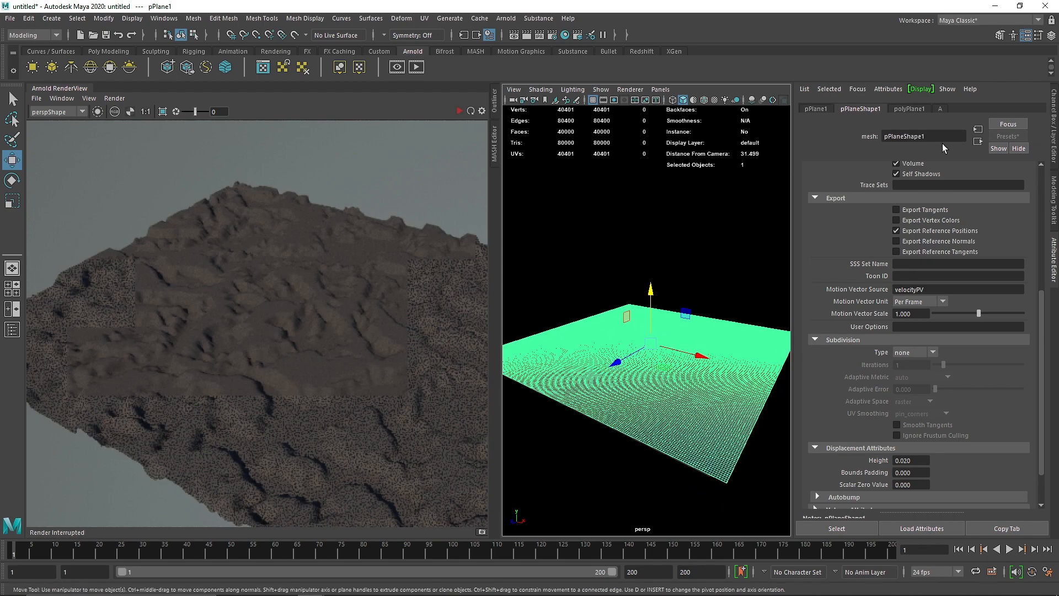
Step: Set aiNoise1 to world coordinate space with scale 0.100 and re-render the rocky terrain
left_click(835, 108)
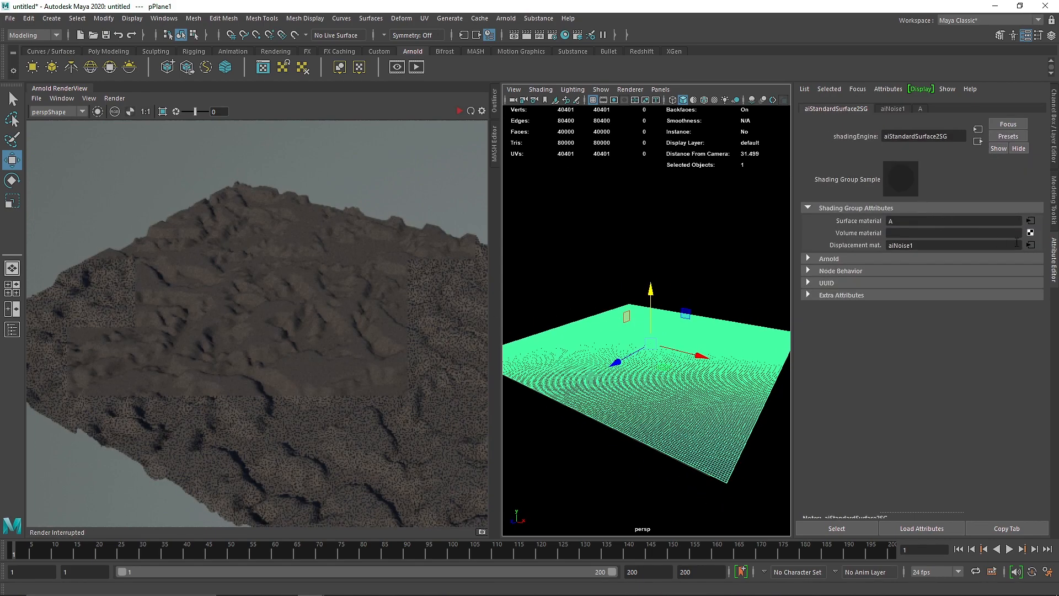
left_click(891, 108)
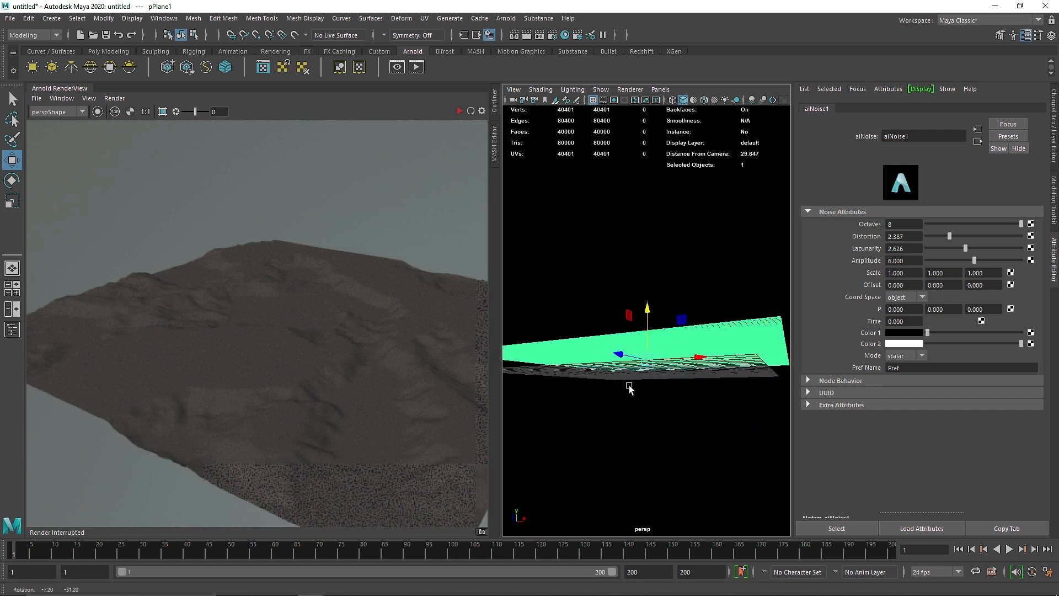
left_click(921, 297)
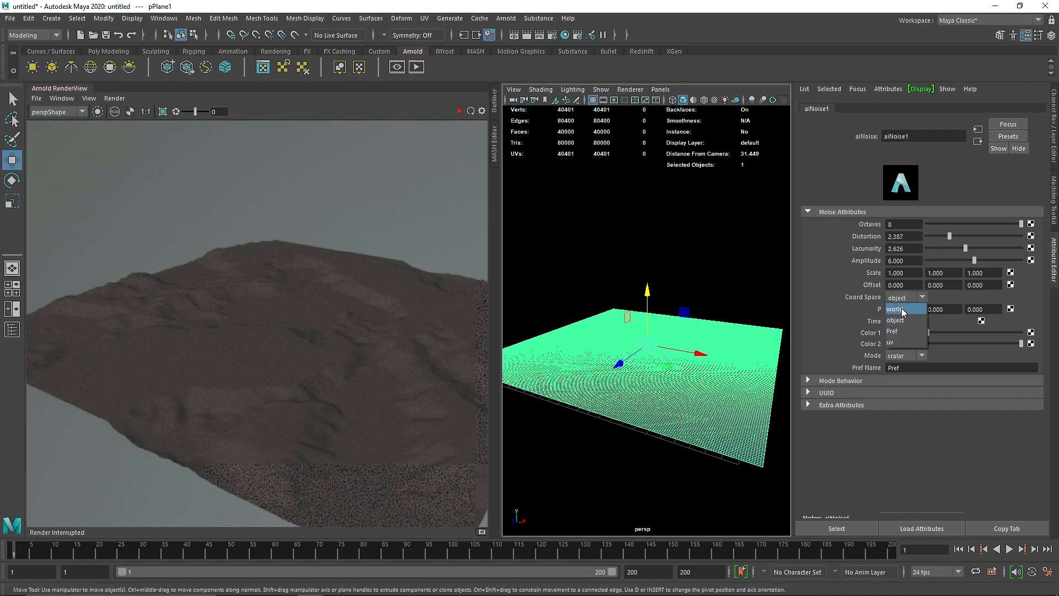
left_click(894, 309)
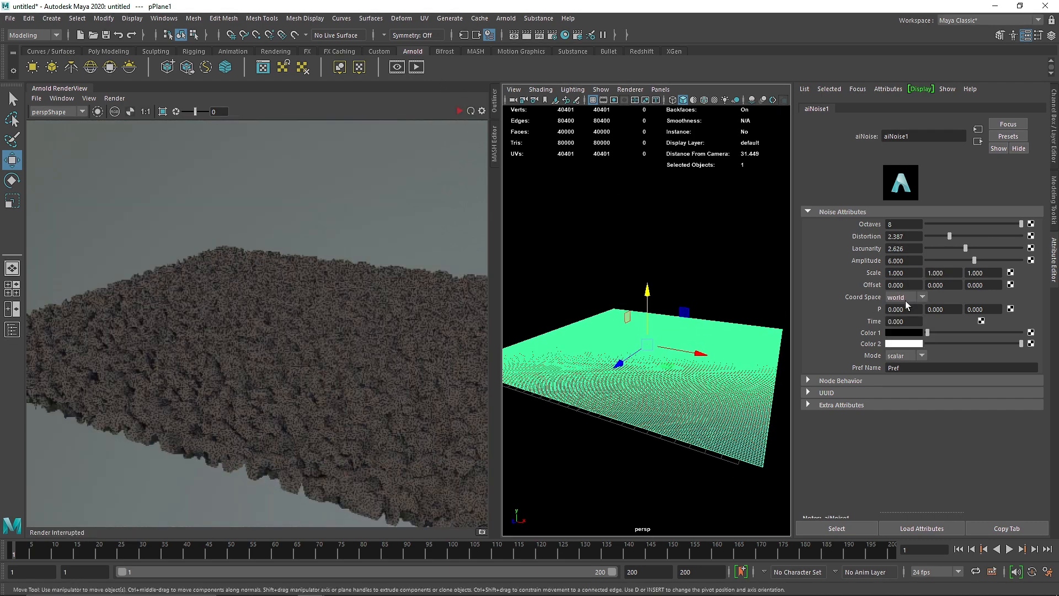
type("0.100")
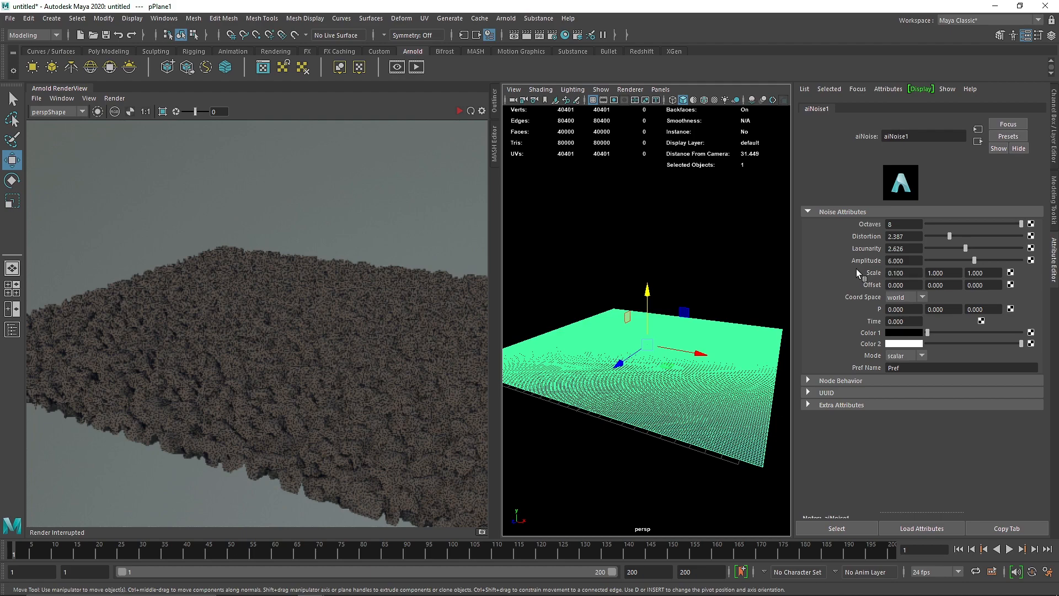
left_click(459, 110)
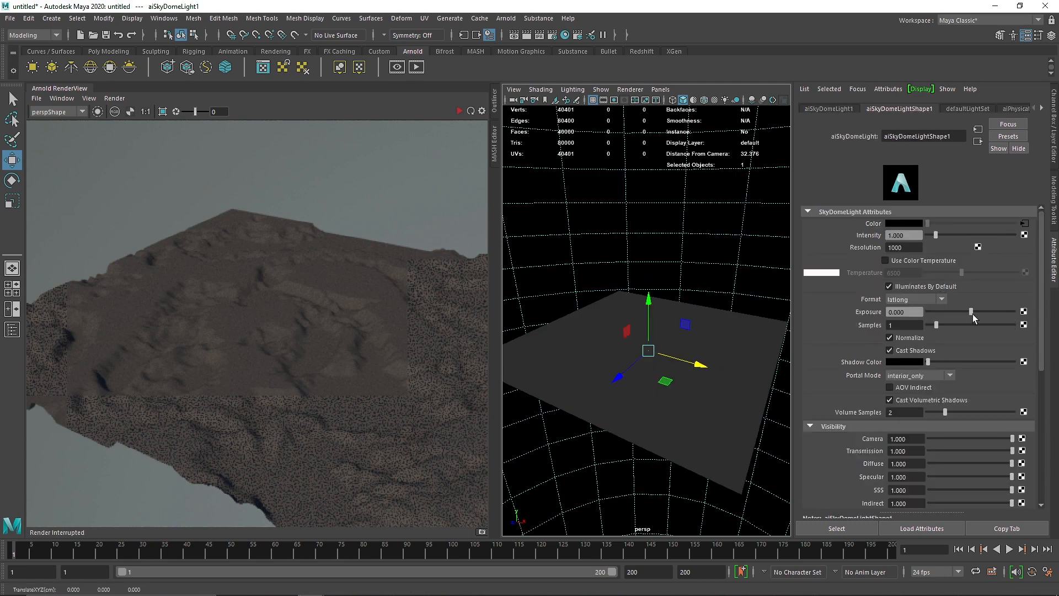
Step: Switch pPlaneShape1's Arnold subdivision type to linear and refresh the IPR for smoother terrain
left_click(646, 338)
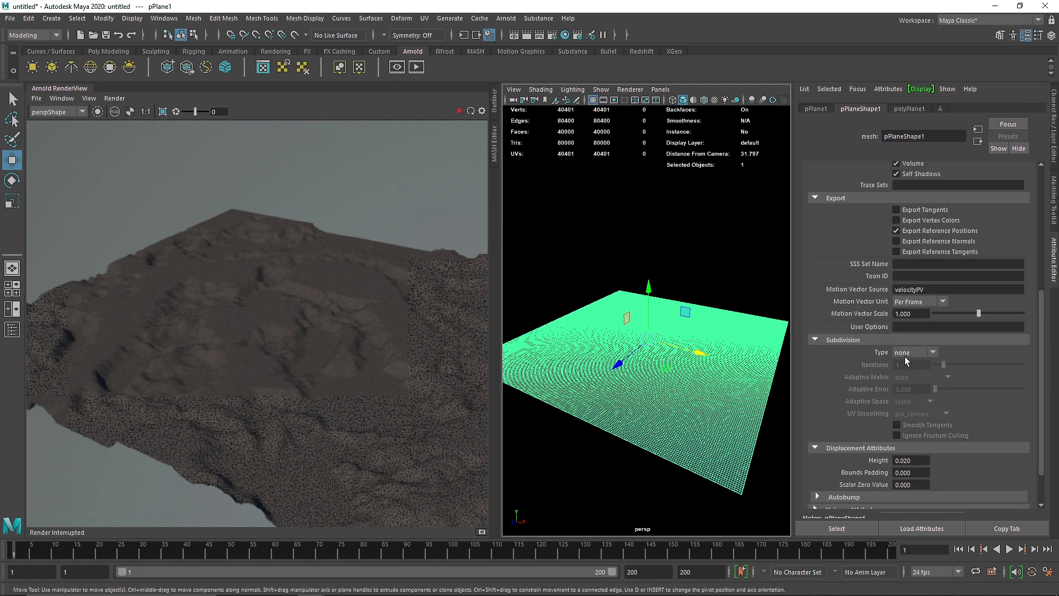
left_click(912, 352)
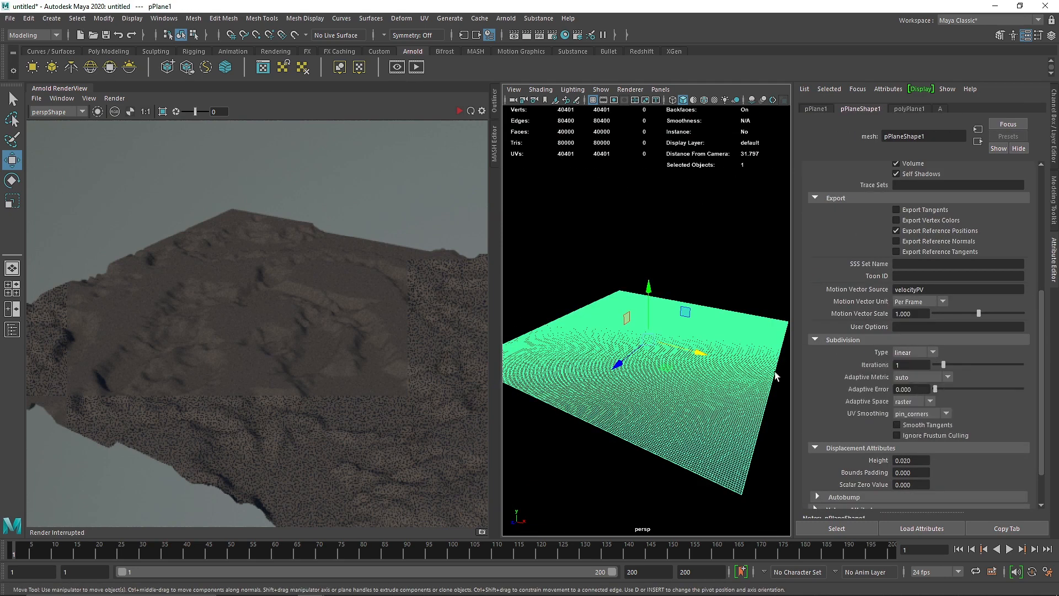
left_click(459, 110)
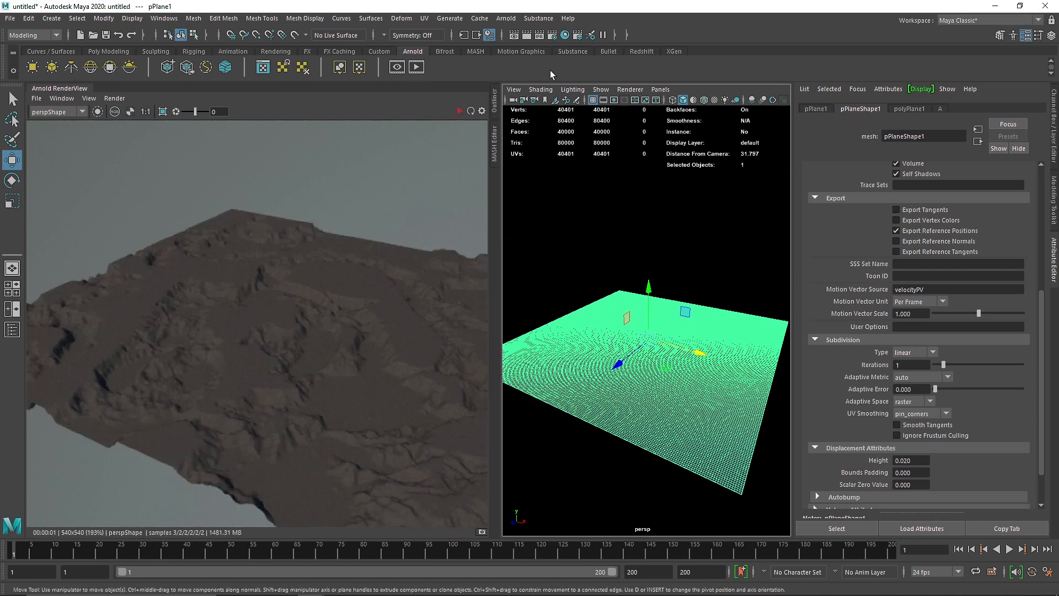
left_click(505, 19)
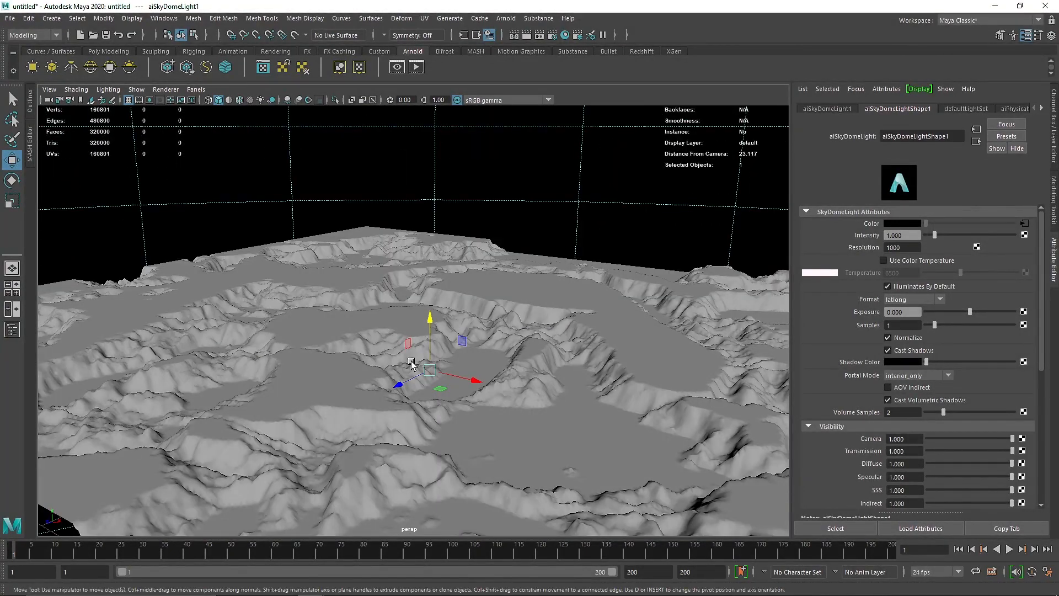
mouse_move(294, 354)
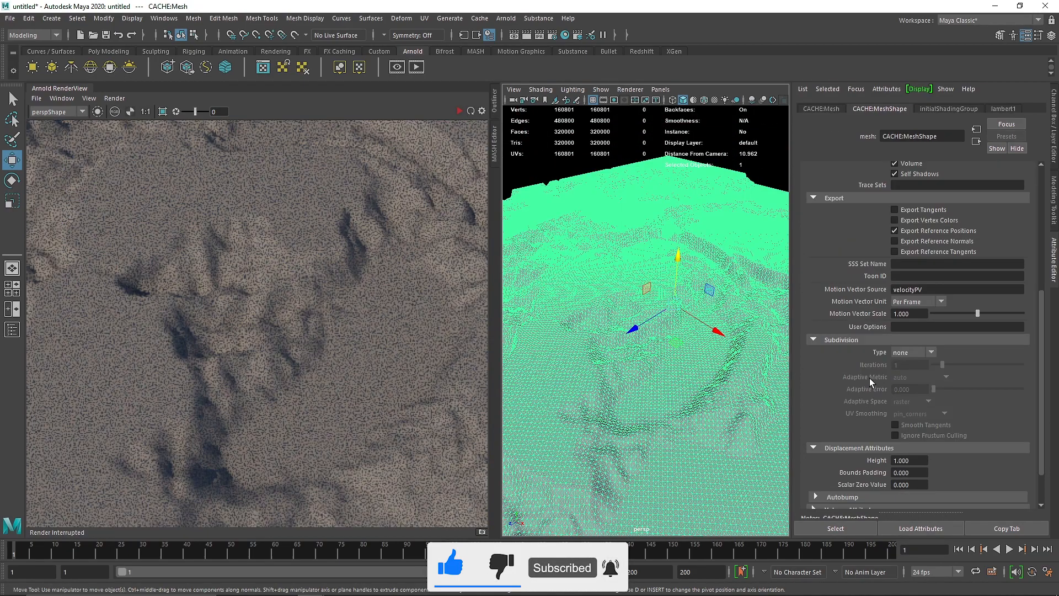
left_click(932, 352)
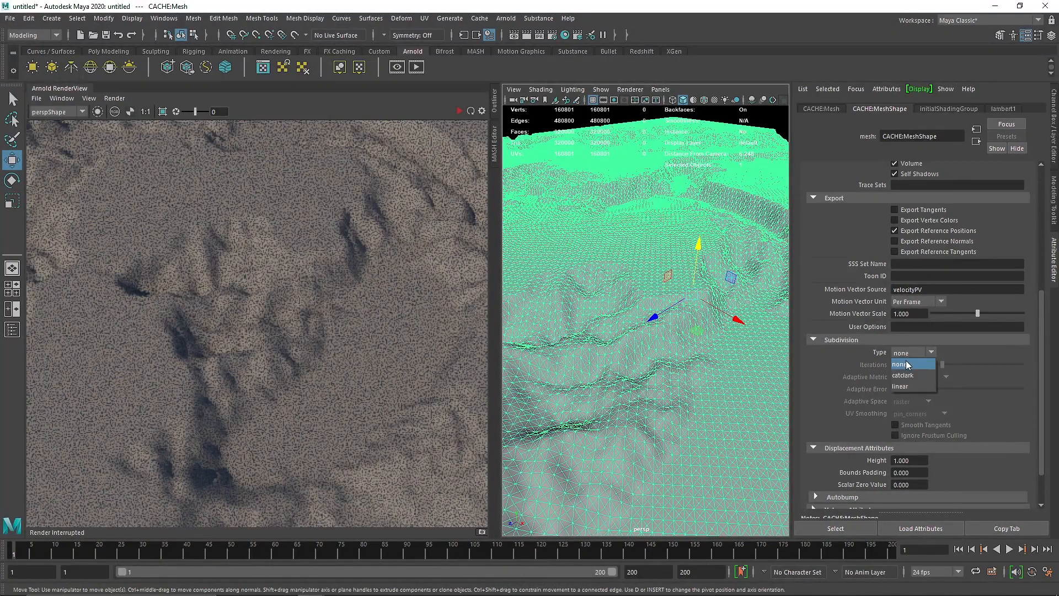
left_click(902, 375)
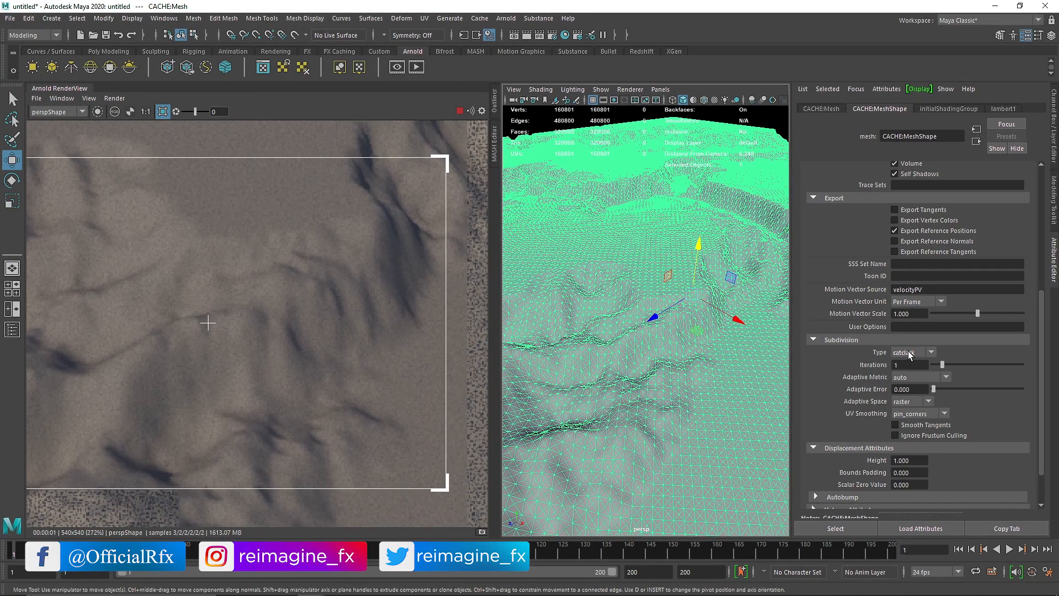
left_click(908, 351)
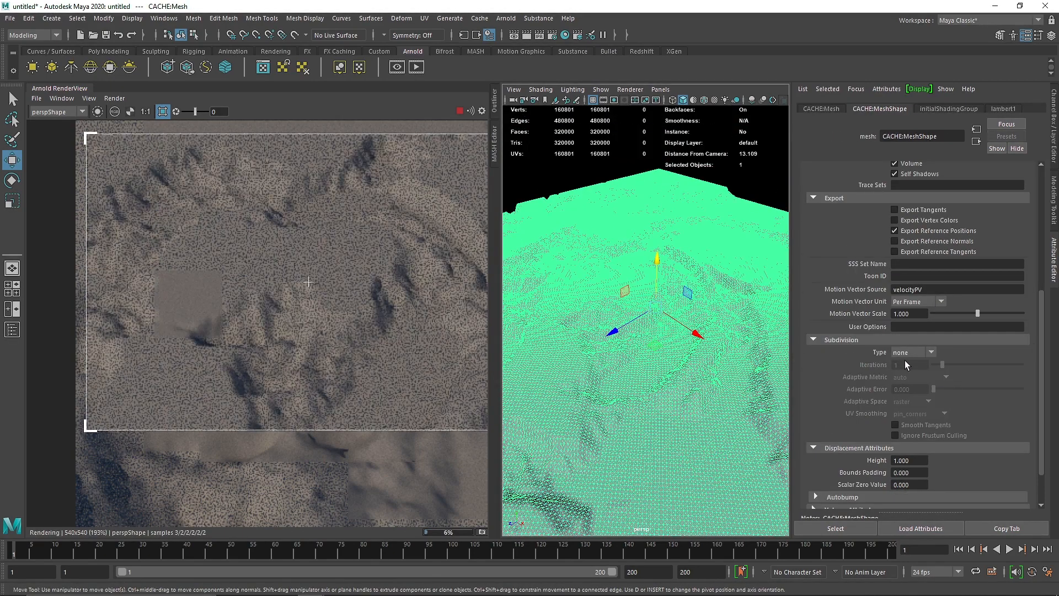
left_click(928, 352)
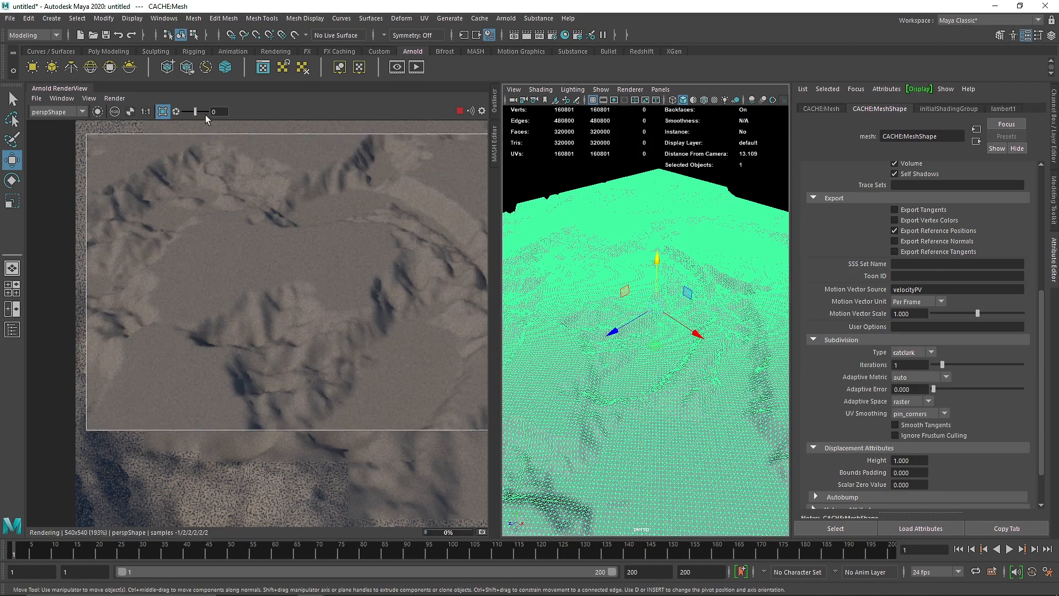
left_click(932, 352)
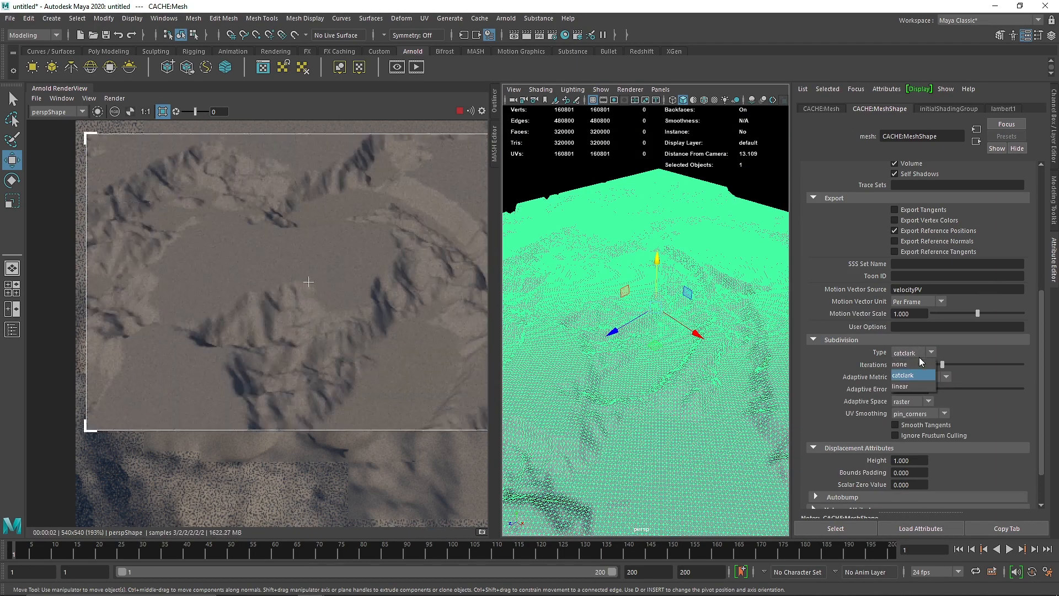
left_click(899, 364)
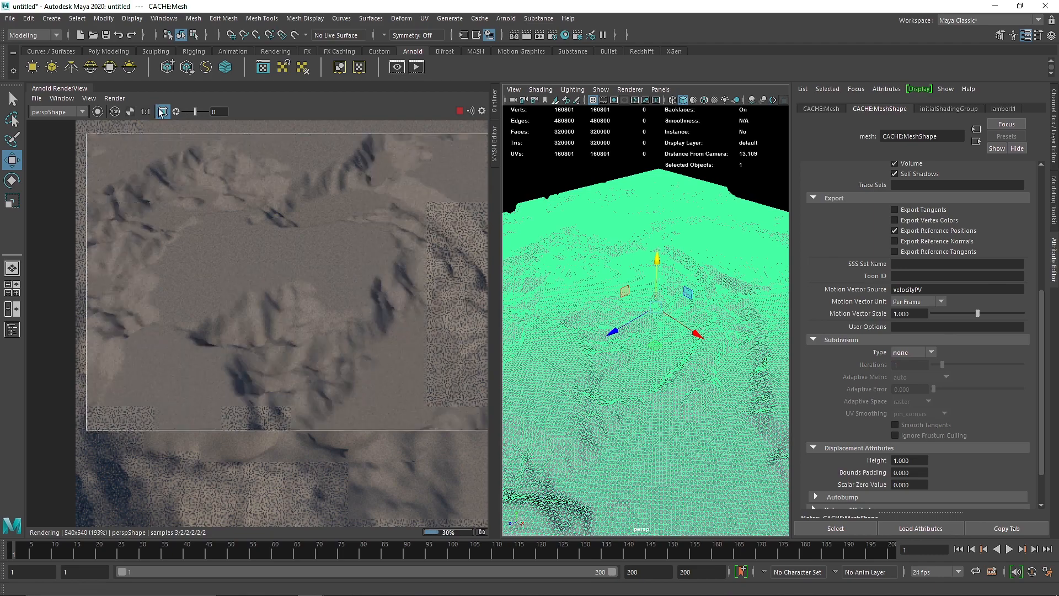